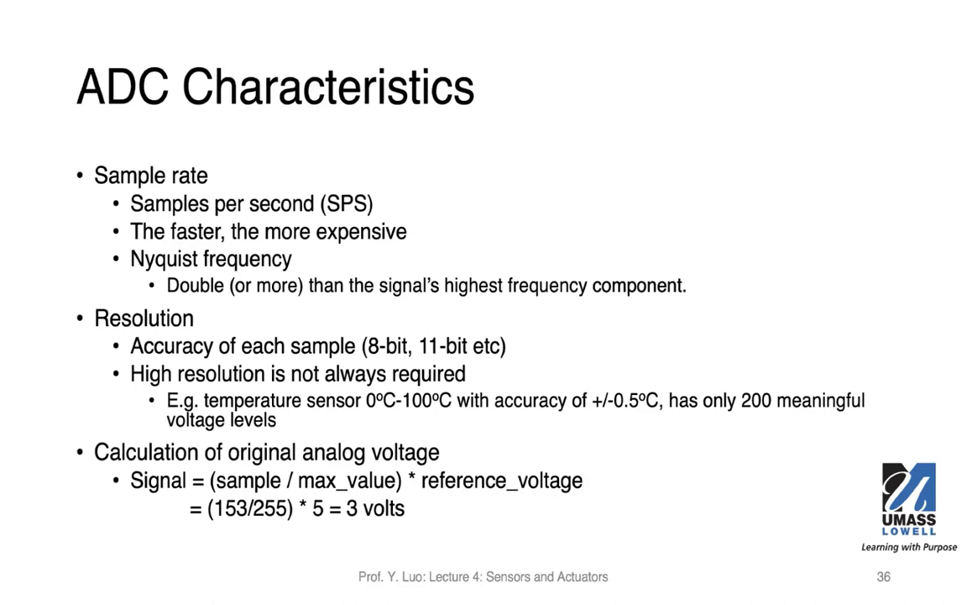
Advance the slideshow to slide 37, Example: AD670, showing its block diagram.
key(right)
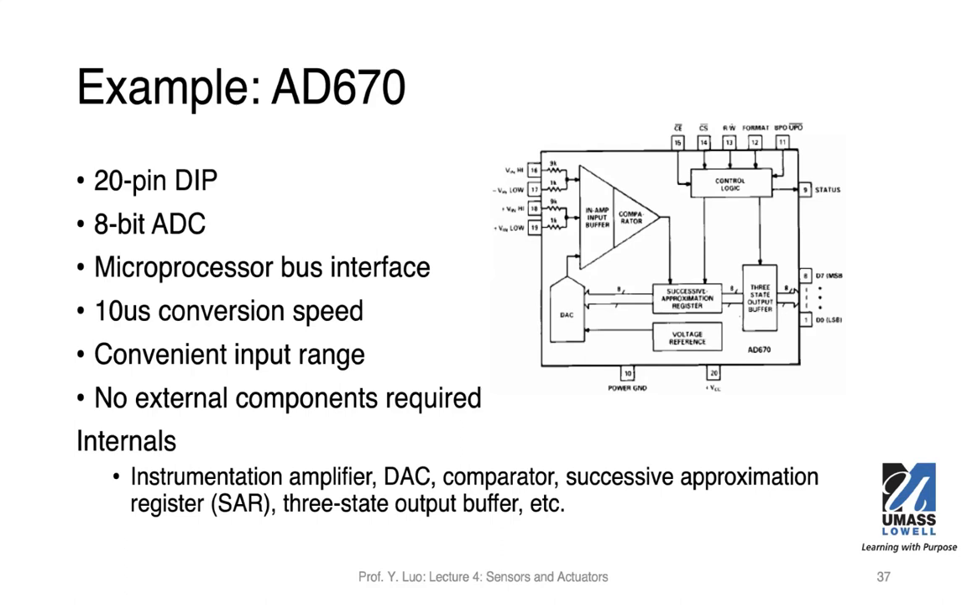
Advance to slide 38 listing the AD670 control pins and conversion notes.
key(right)
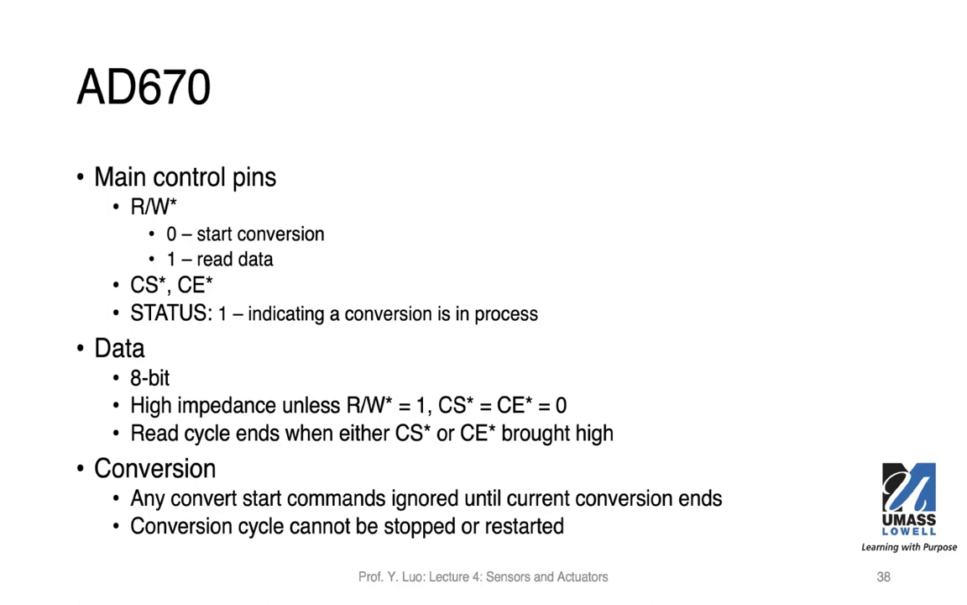
Advance to slide 39 on AD670 input spans and the format table.
key(Right)
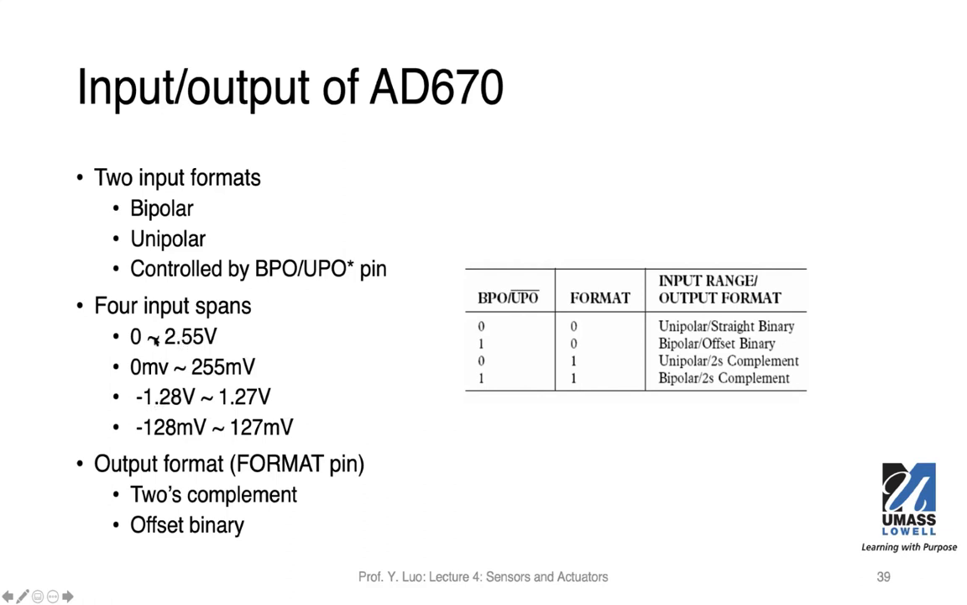
mouse_move(246, 339)
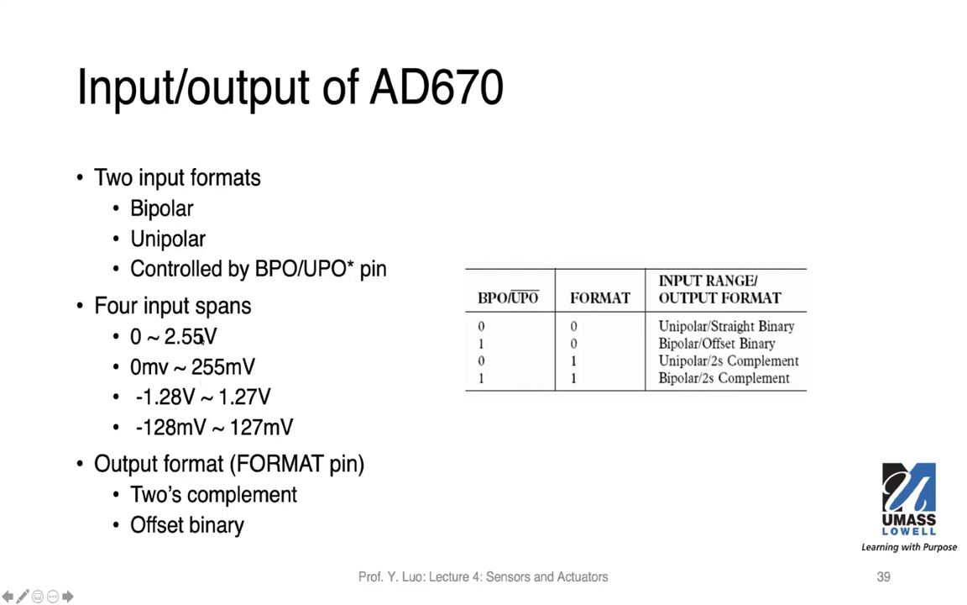
mouse_move(149, 406)
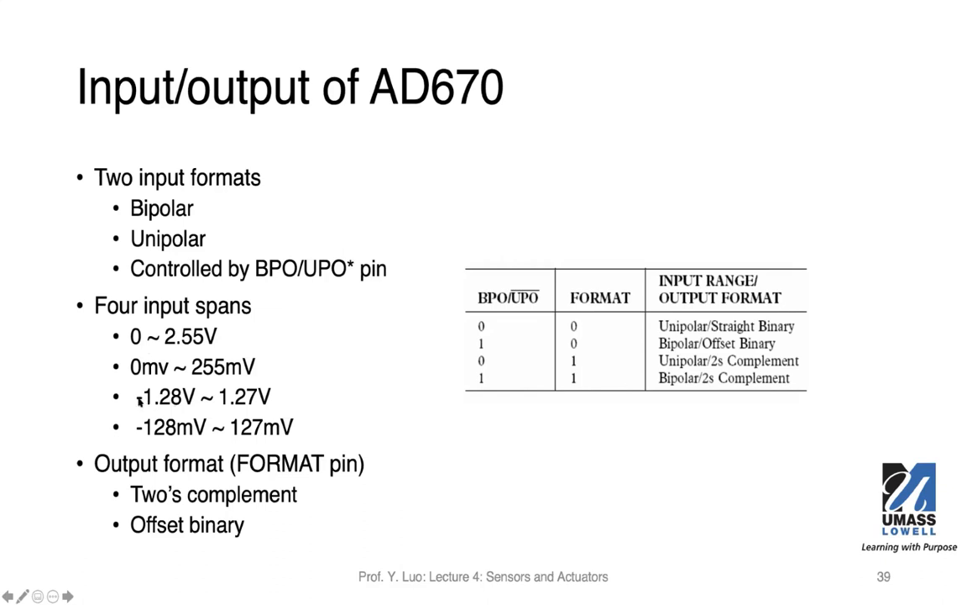
mouse_move(147, 403)
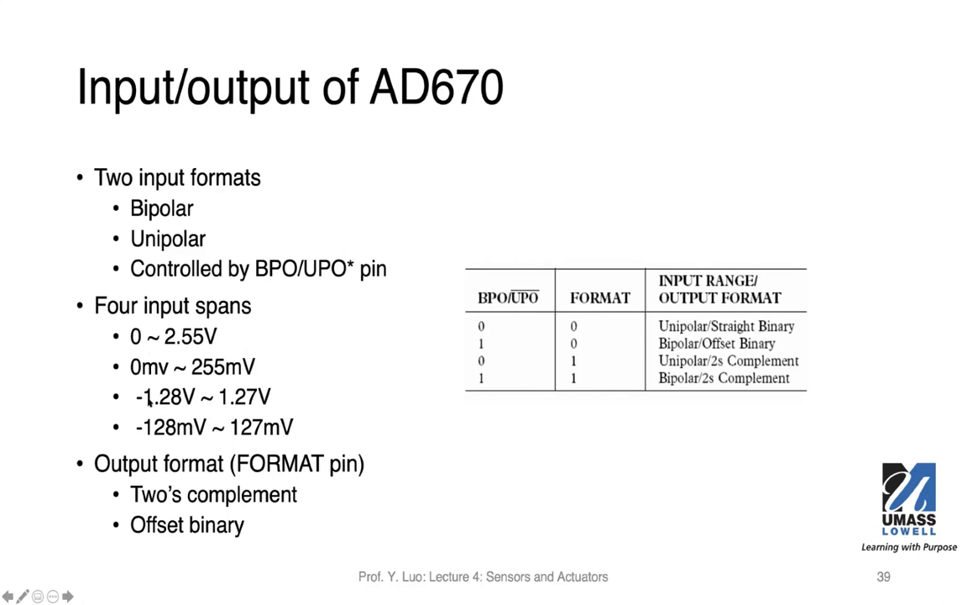
mouse_move(233, 403)
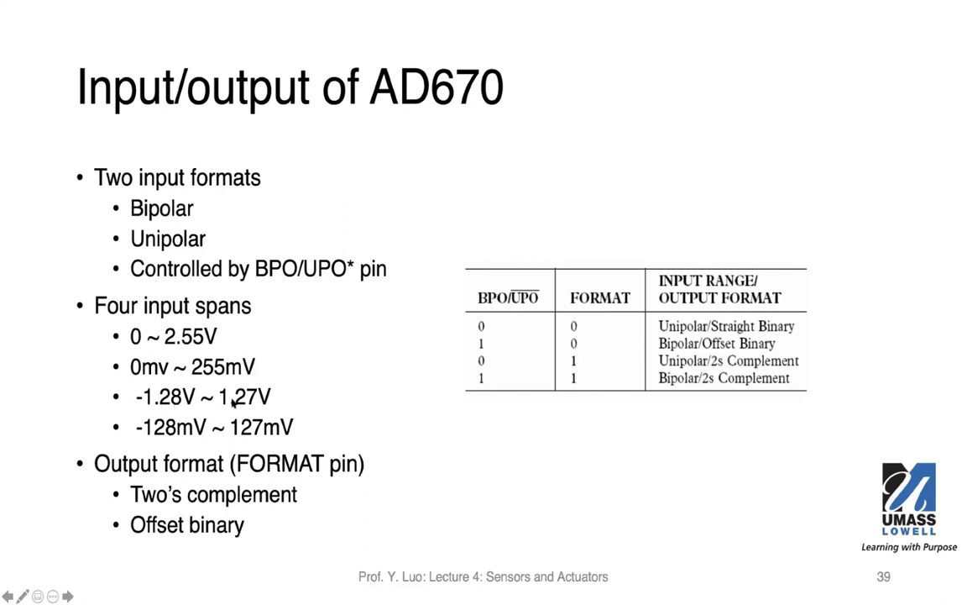
mouse_move(270, 402)
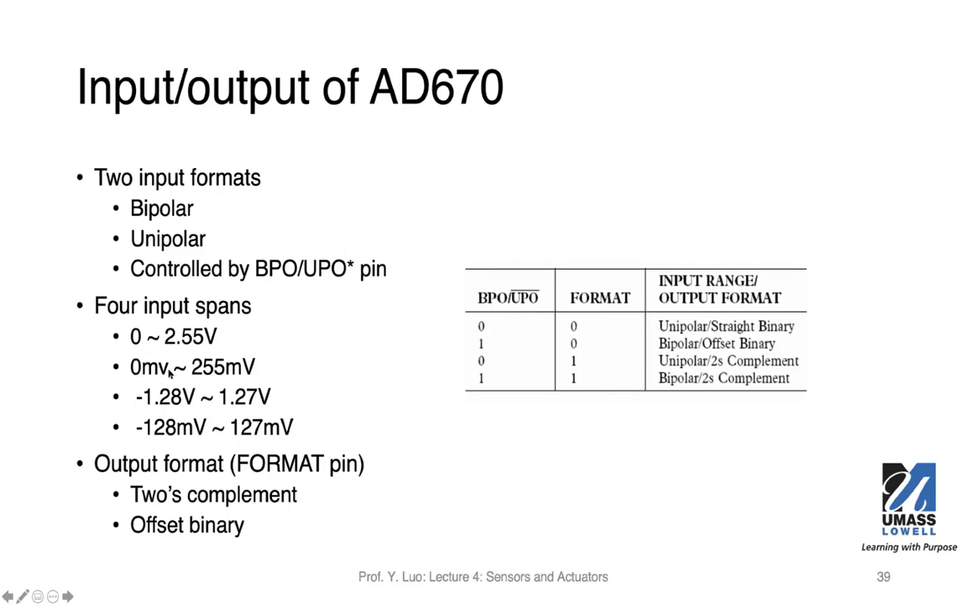
mouse_move(262, 370)
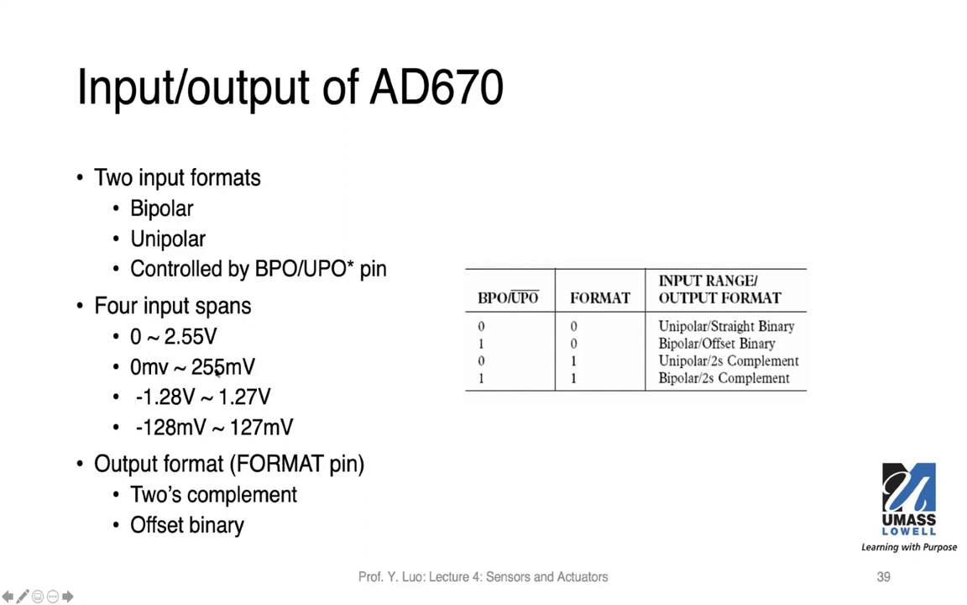
mouse_move(221, 344)
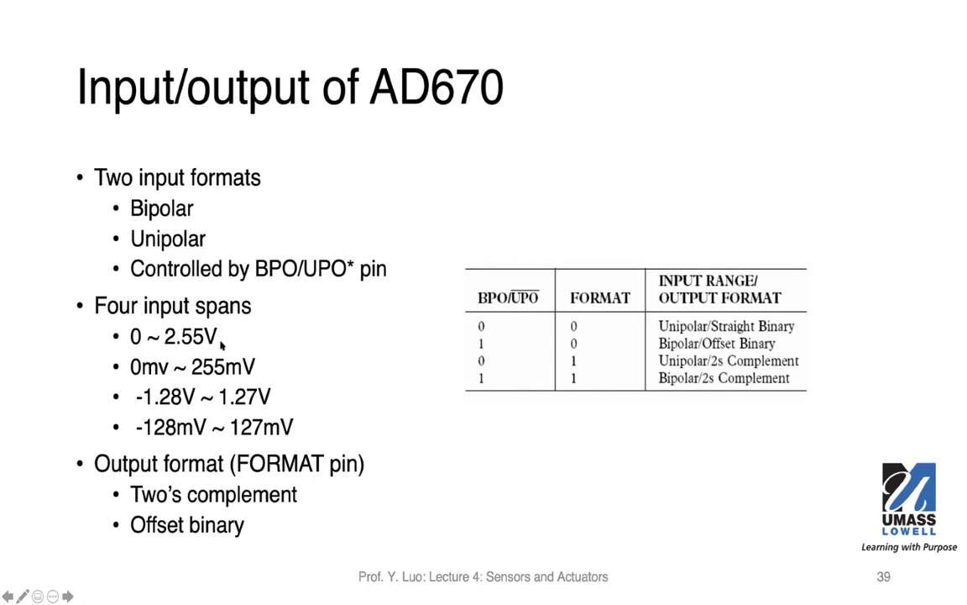
mouse_move(289, 373)
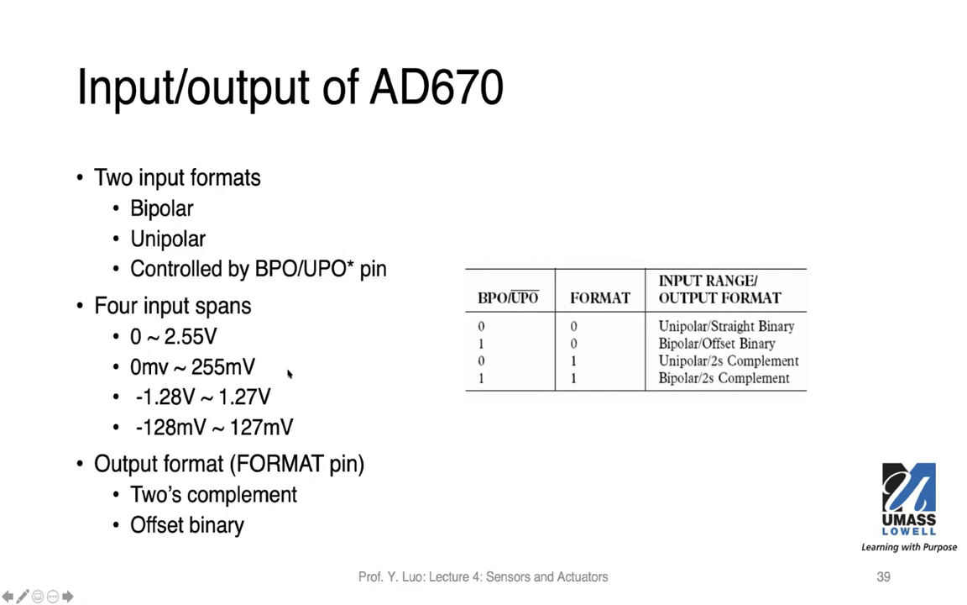
mouse_move(376, 413)
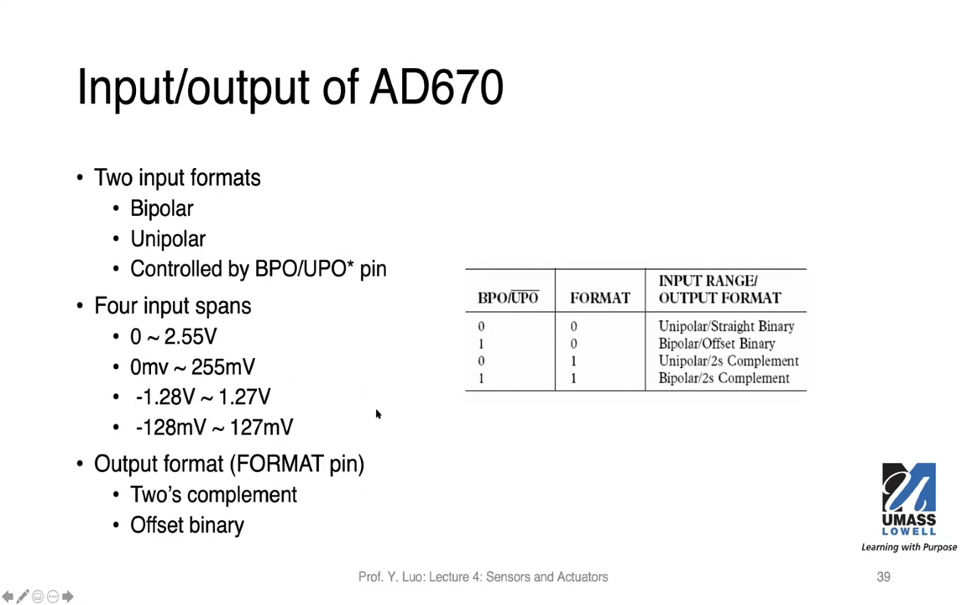
mouse_move(234, 502)
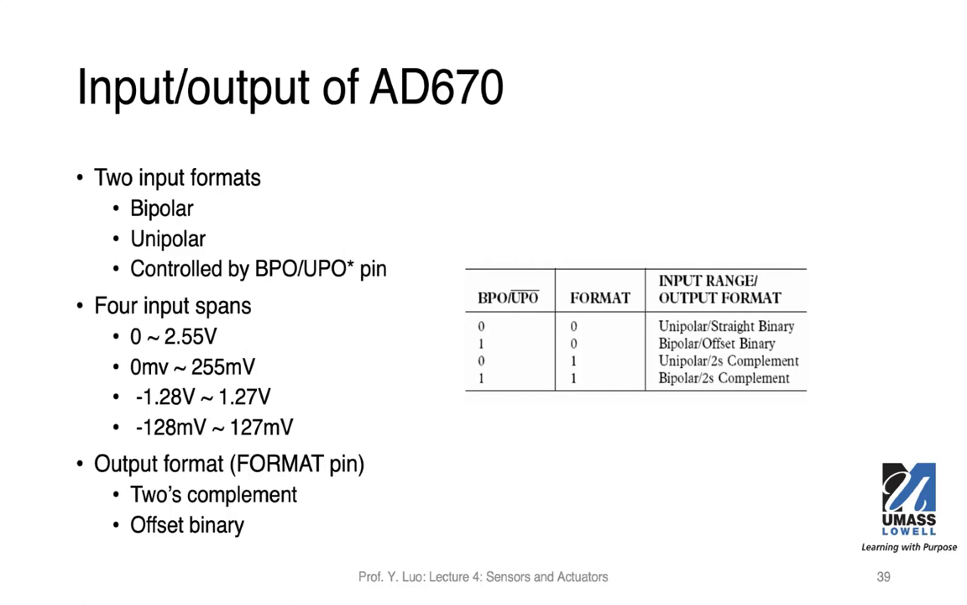
Move through the slides to reach slide 41 with the unipolar and bipolar output code tables.
key(Right)
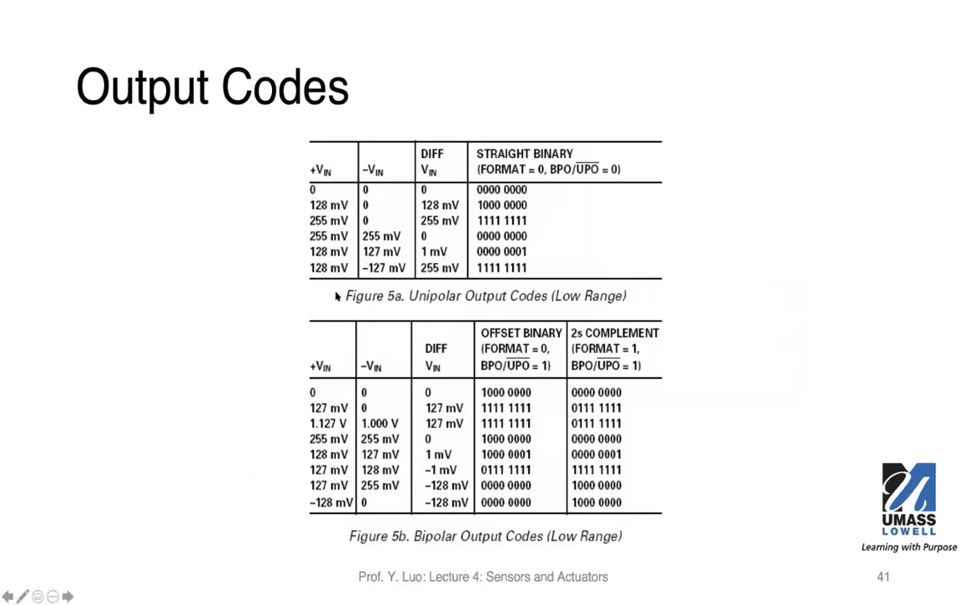
mouse_move(544, 174)
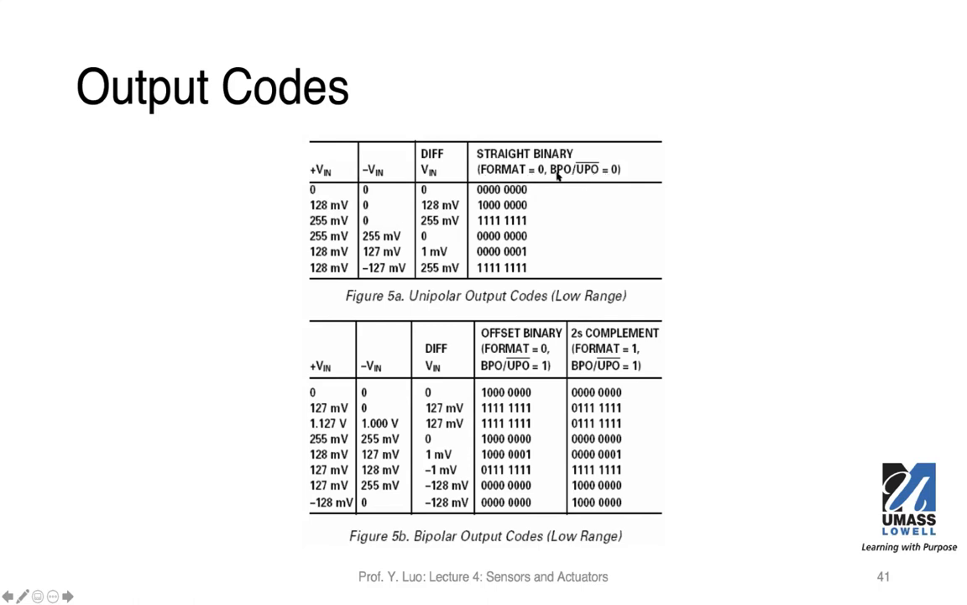
mouse_move(613, 173)
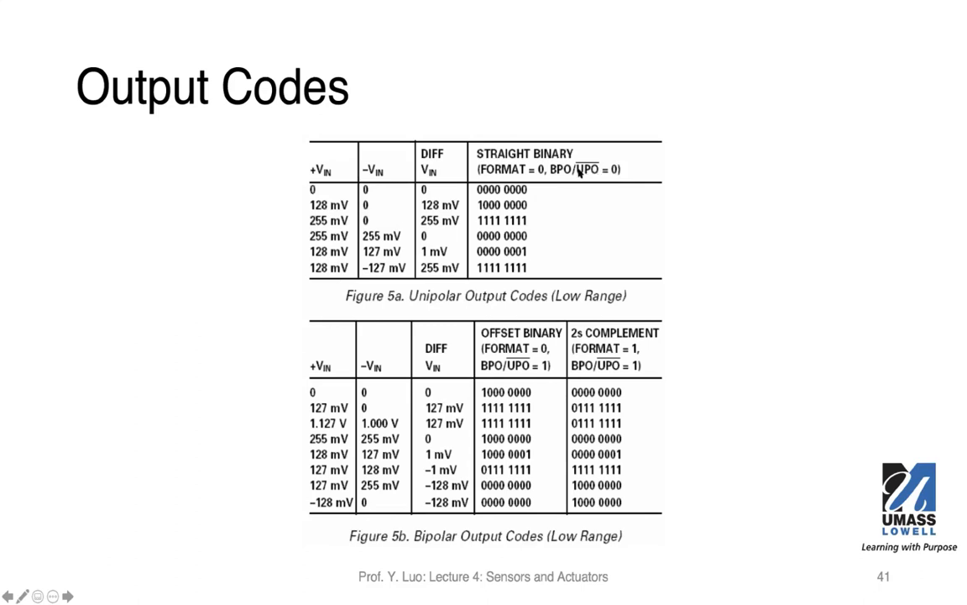
key(left)
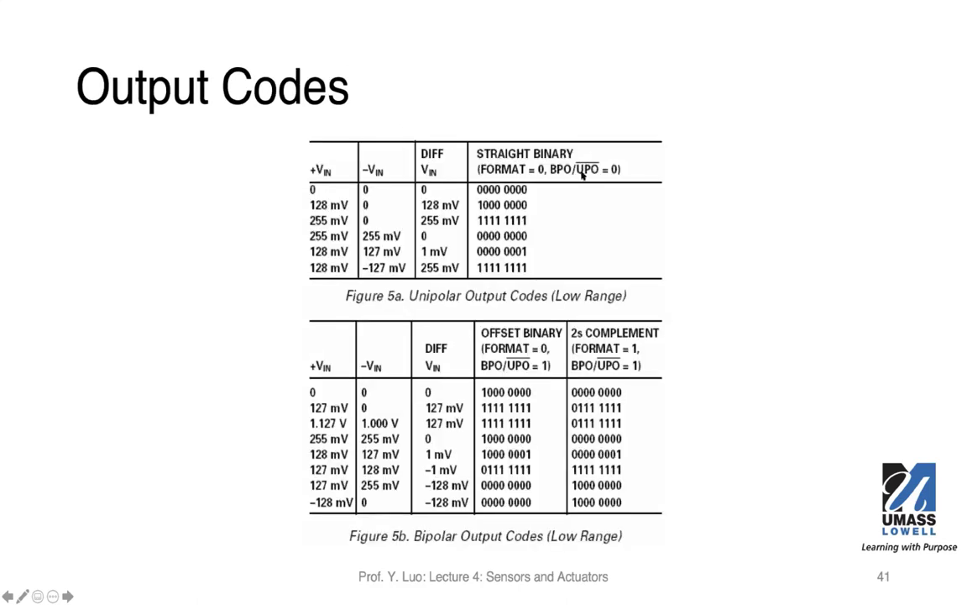
mouse_move(575, 176)
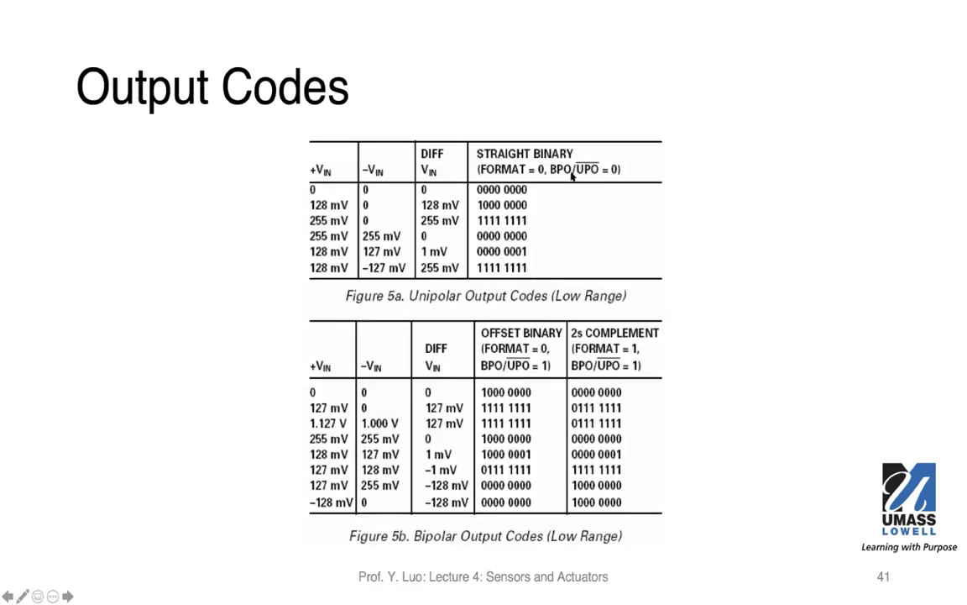
mouse_move(453, 191)
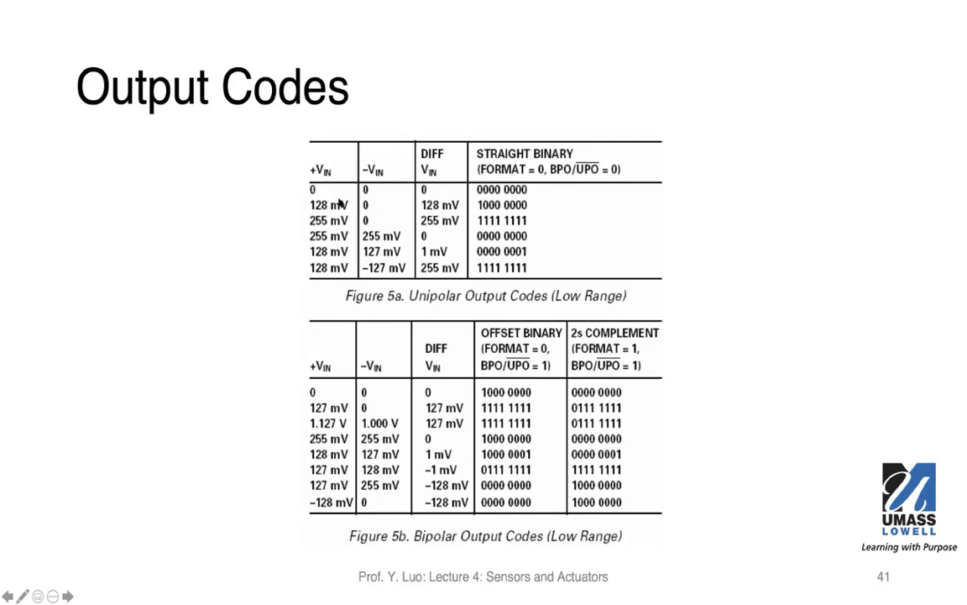
mouse_move(381, 210)
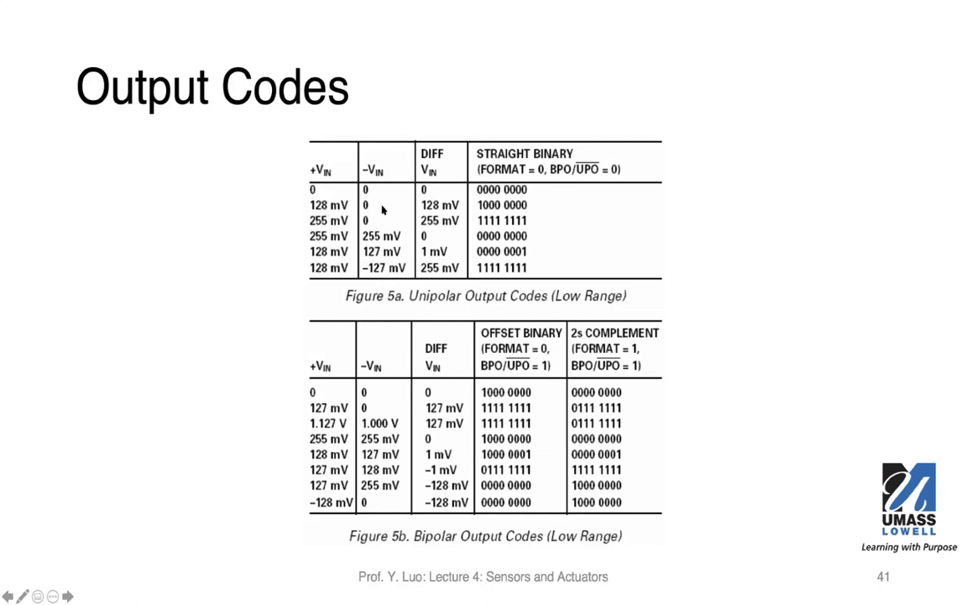
mouse_move(504, 196)
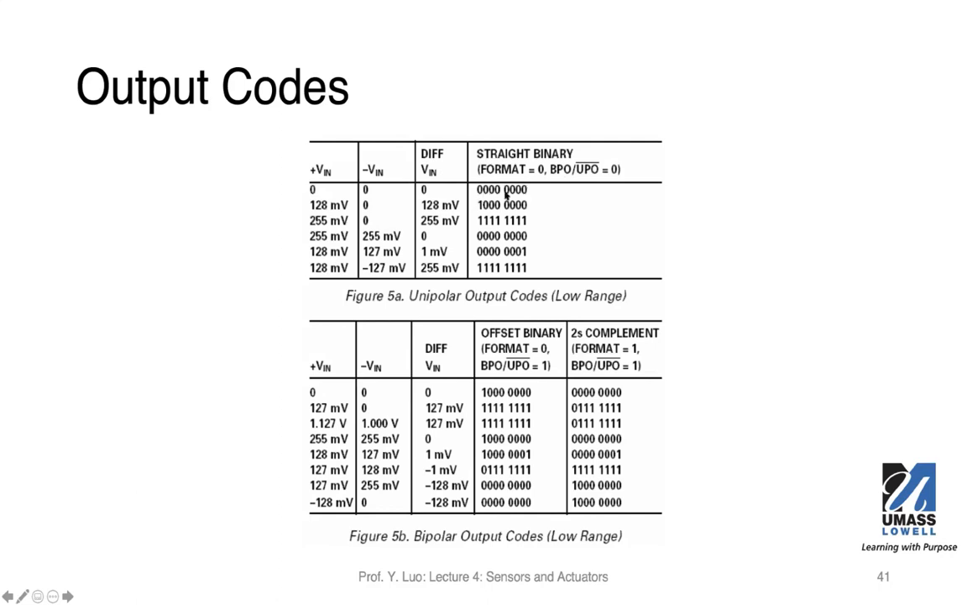
mouse_move(313, 193)
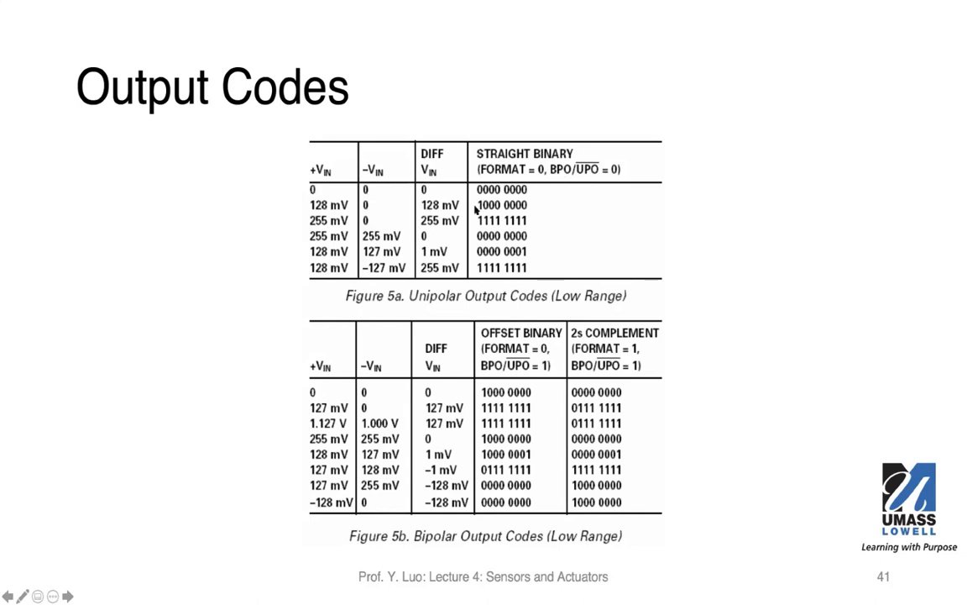
mouse_move(483, 215)
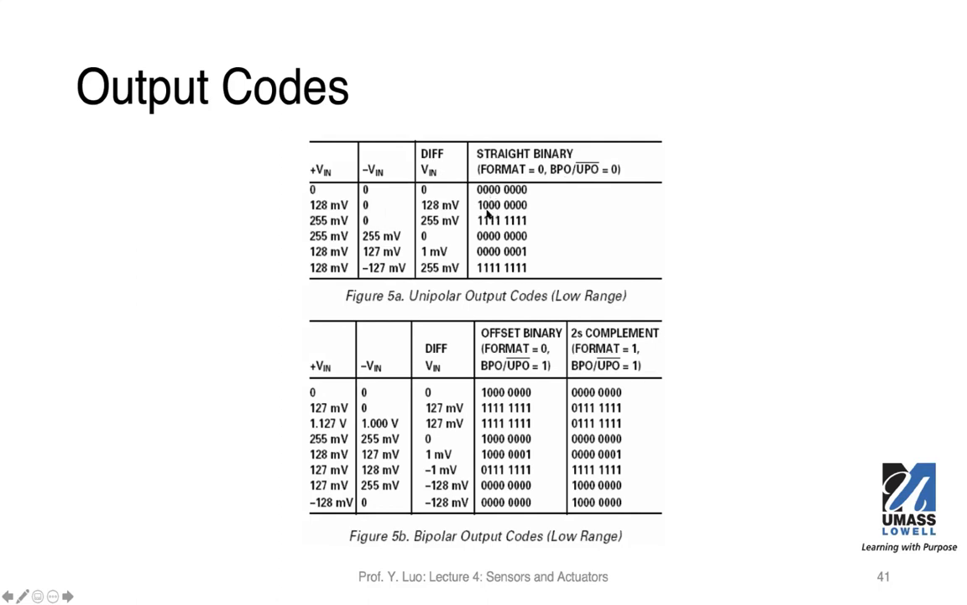
mouse_move(491, 214)
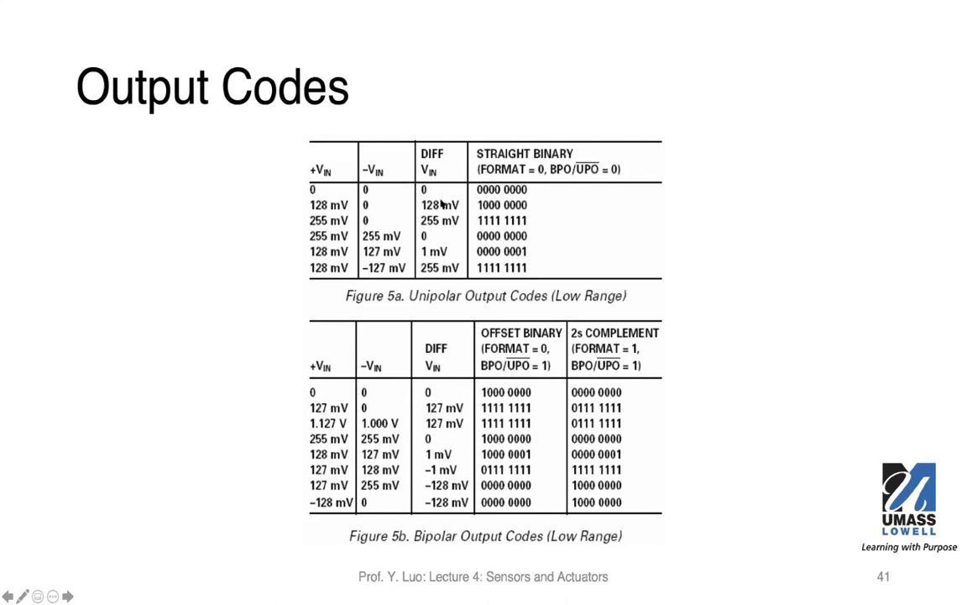
mouse_move(441, 221)
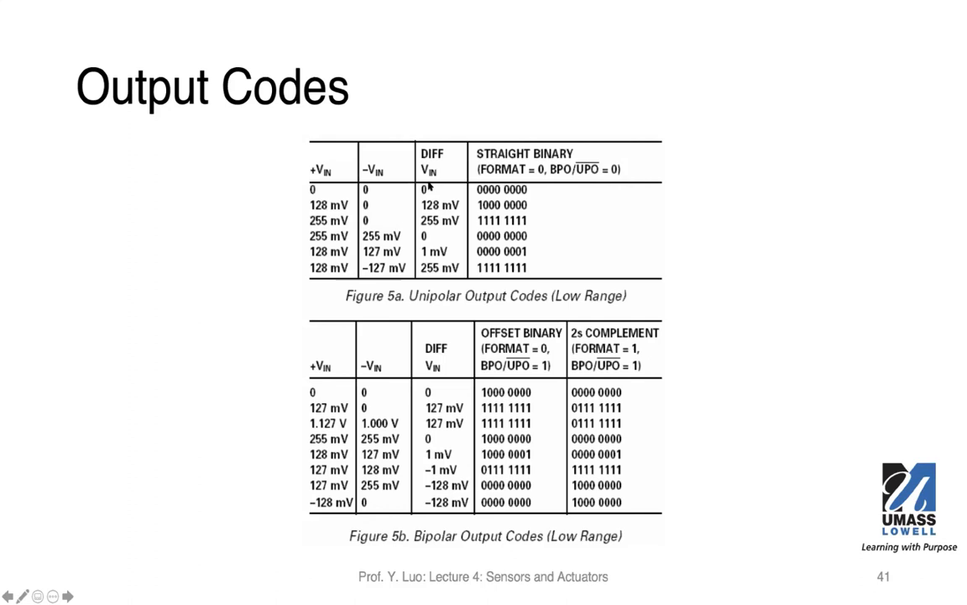
mouse_move(428, 183)
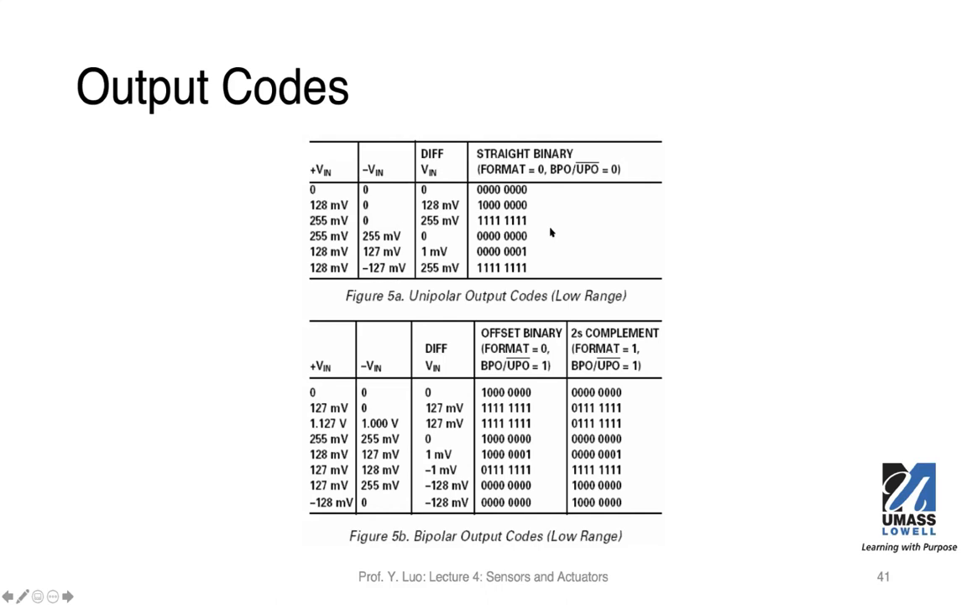
mouse_move(601, 367)
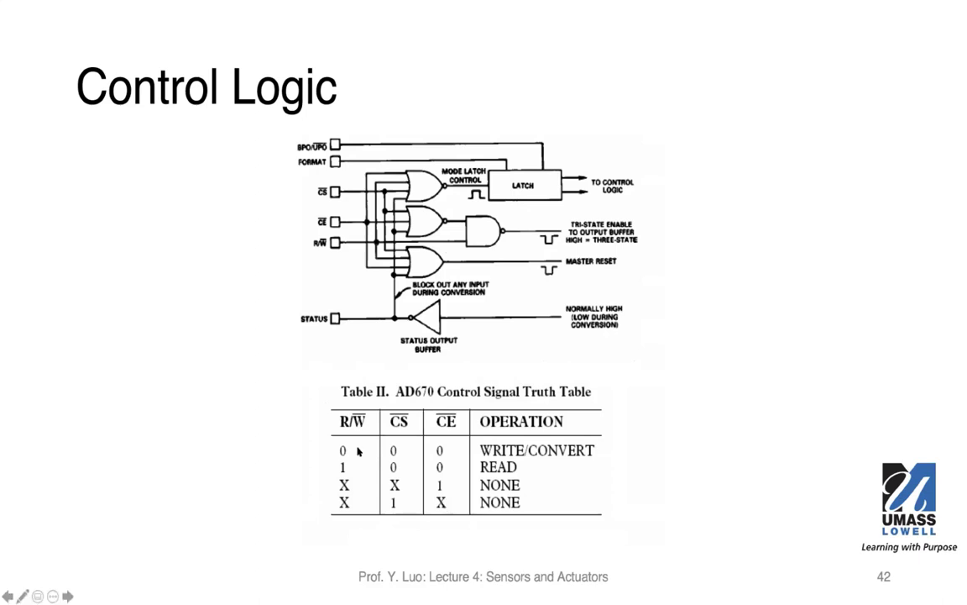
mouse_move(346, 451)
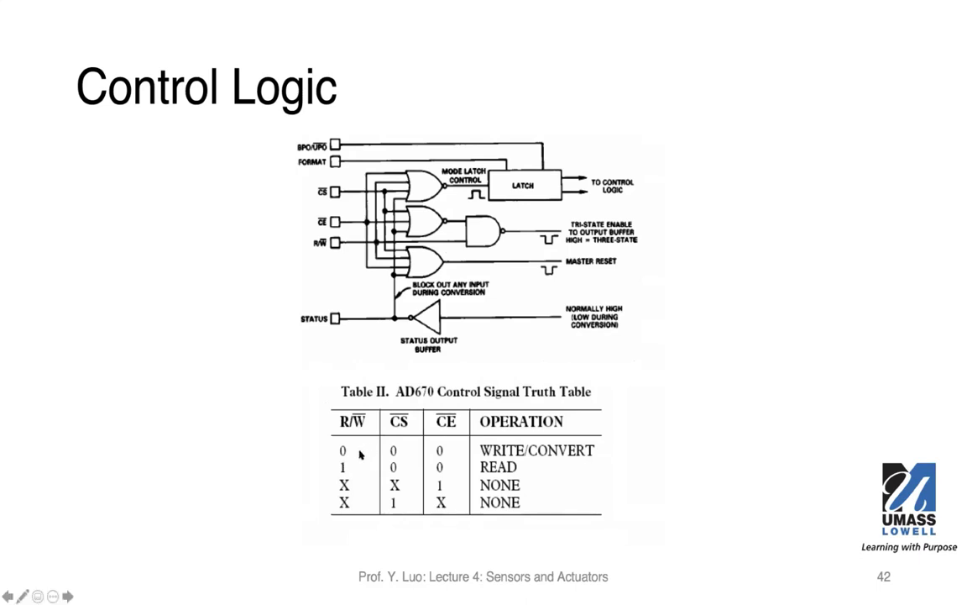
mouse_move(361, 431)
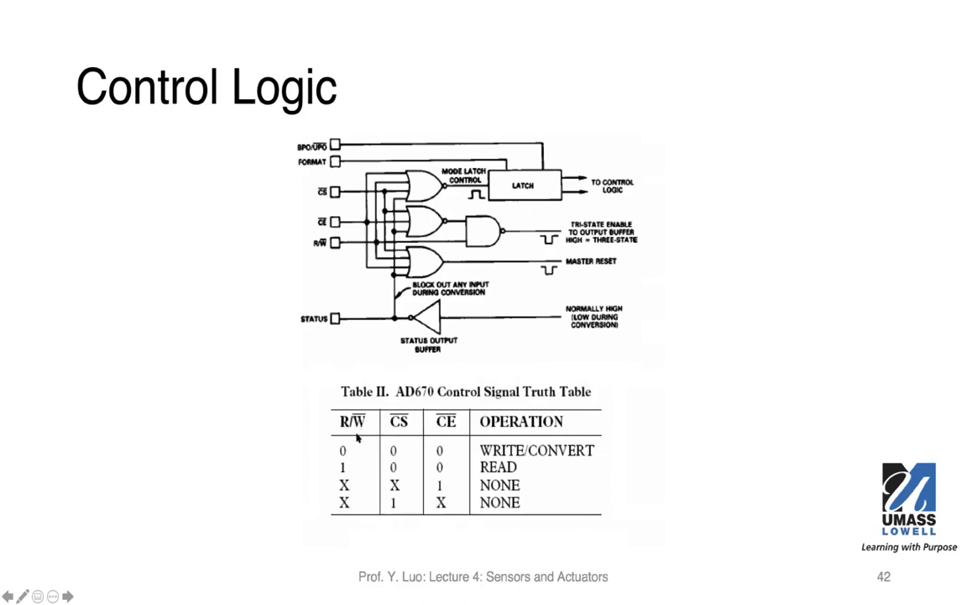
mouse_move(351, 469)
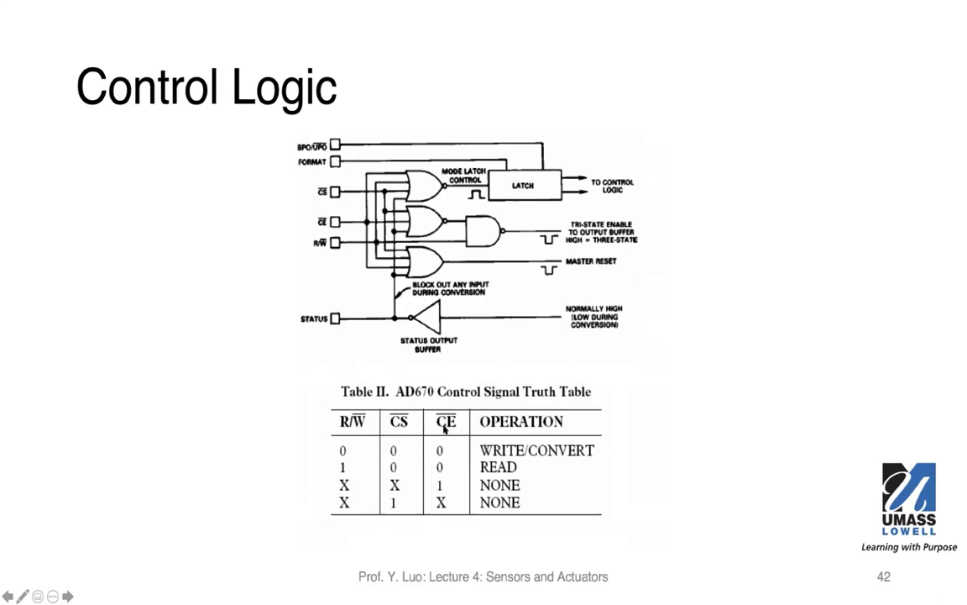
mouse_move(443, 430)
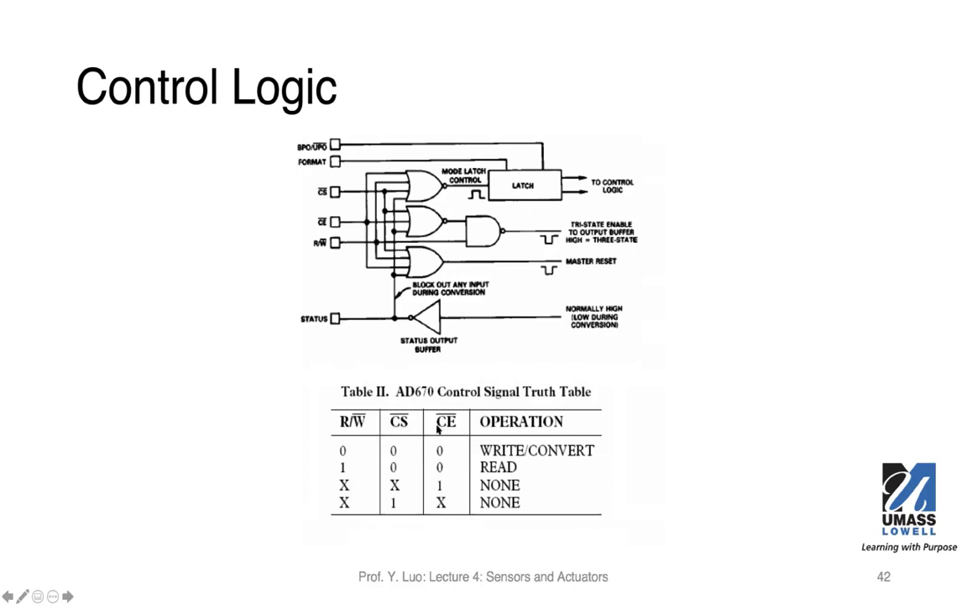
mouse_move(403, 433)
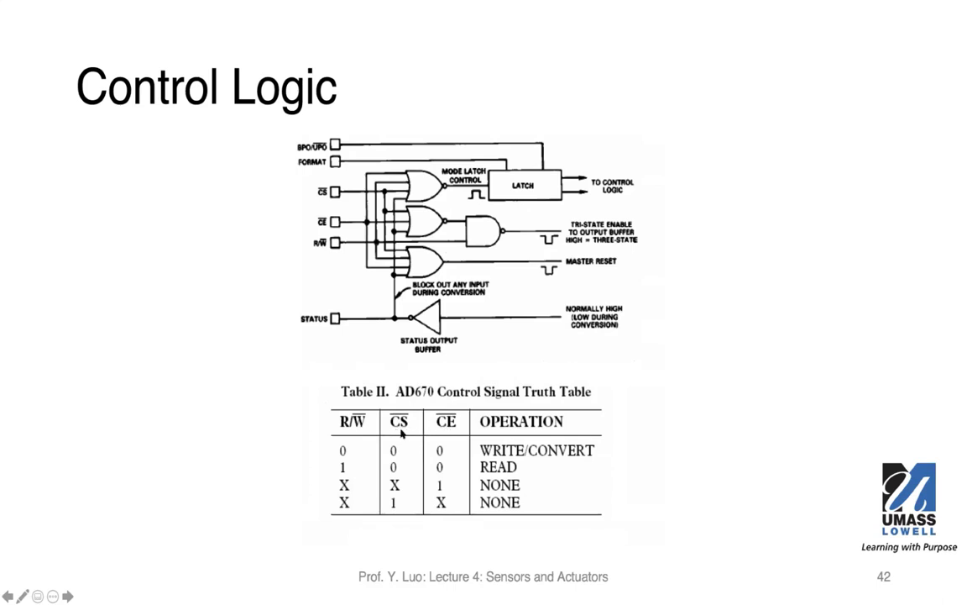
mouse_move(451, 429)
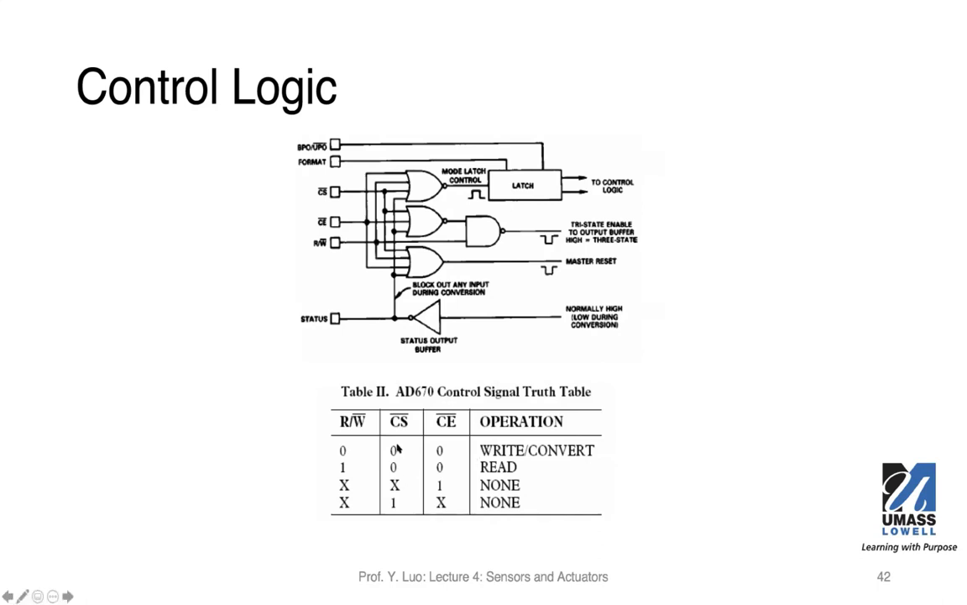
mouse_move(436, 488)
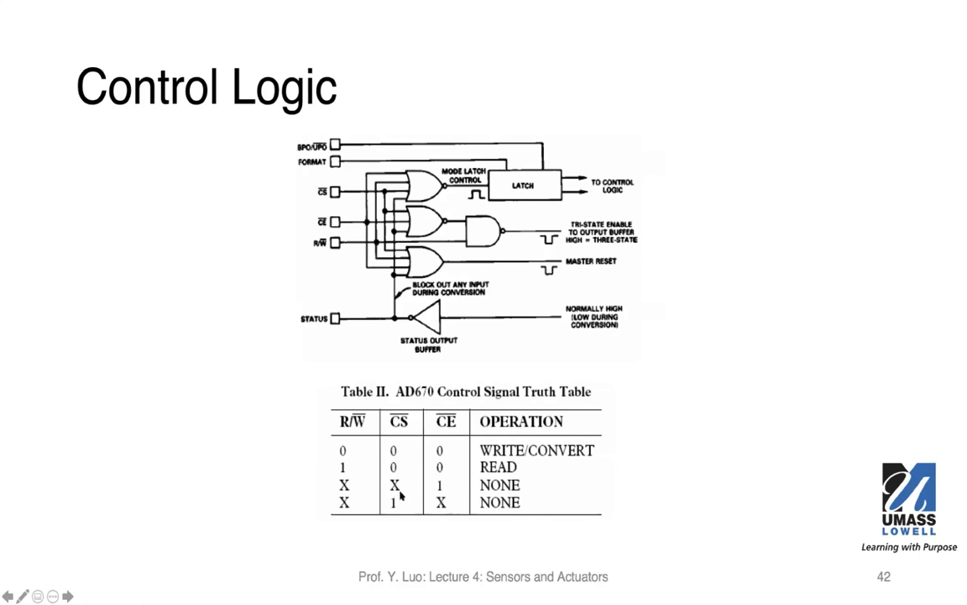
mouse_move(403, 496)
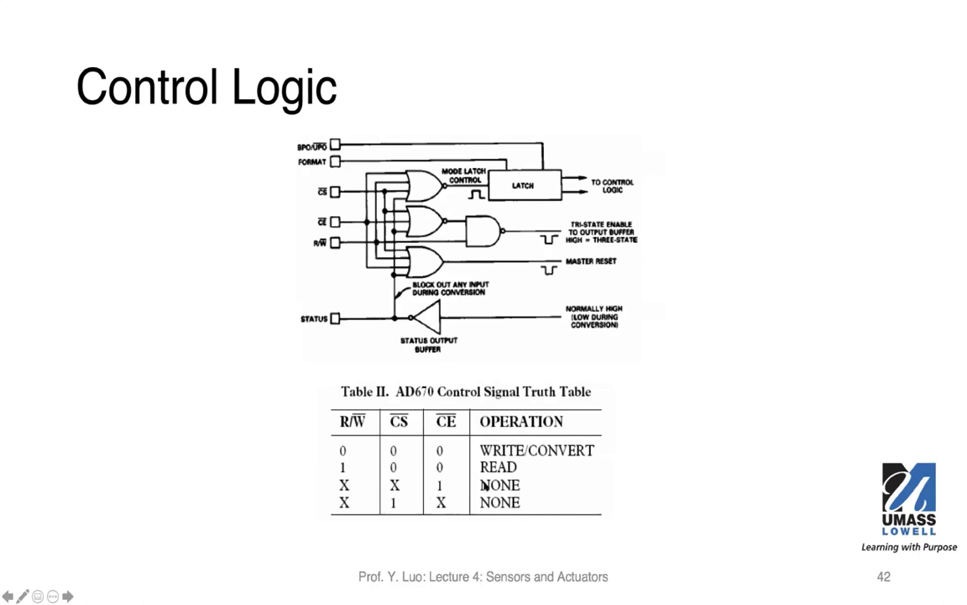
mouse_move(512, 511)
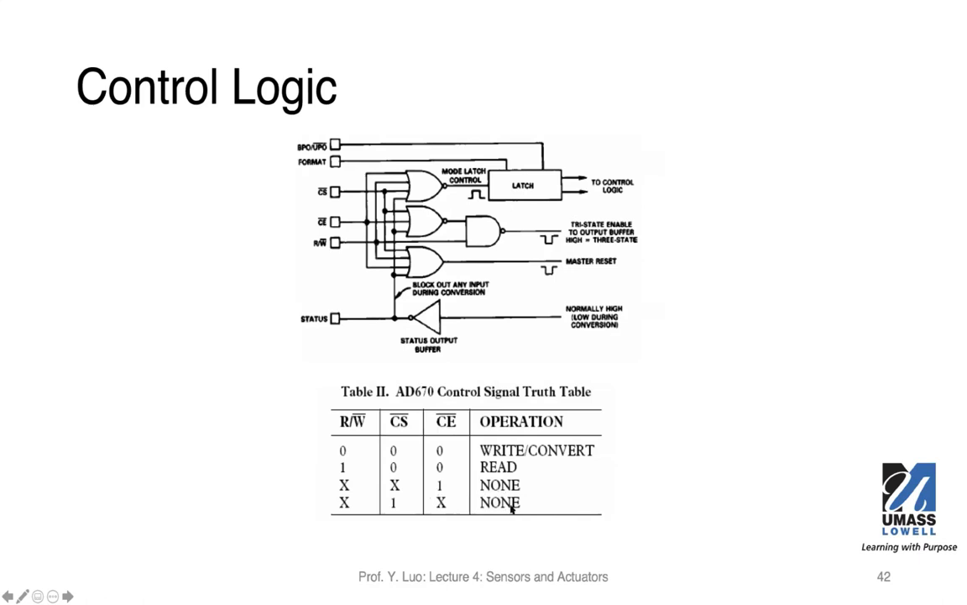
mouse_move(660, 478)
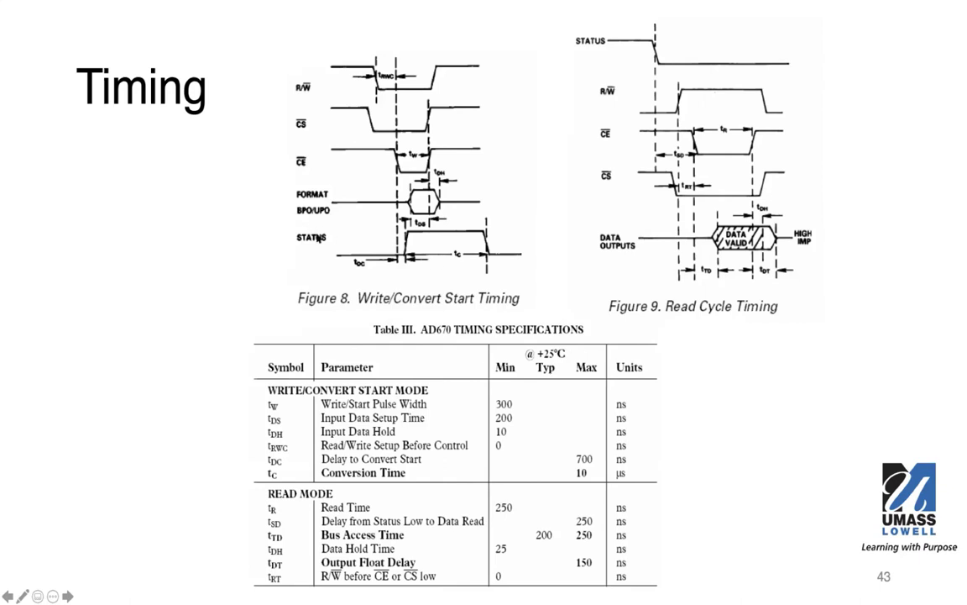
mouse_move(340, 261)
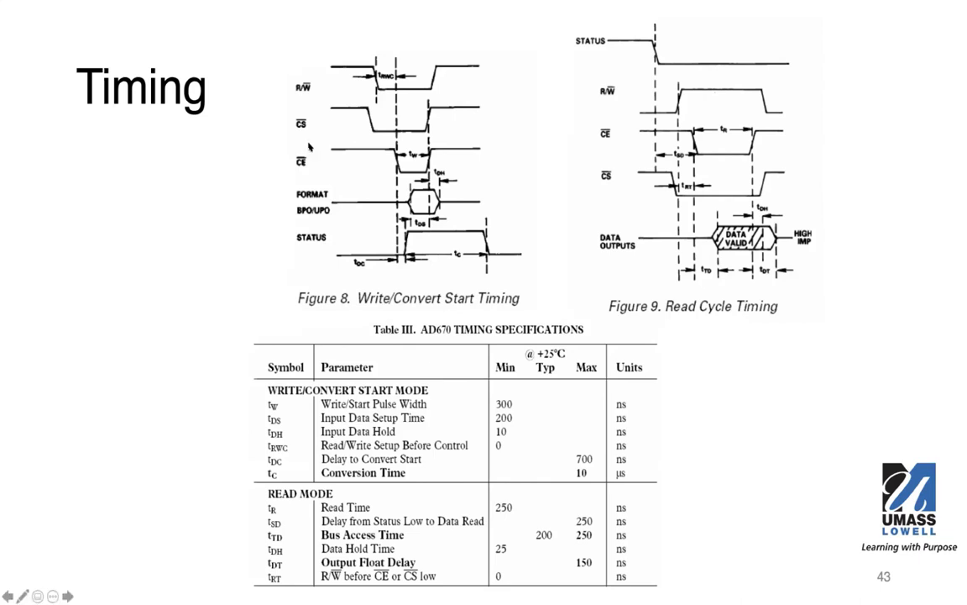
mouse_move(307, 144)
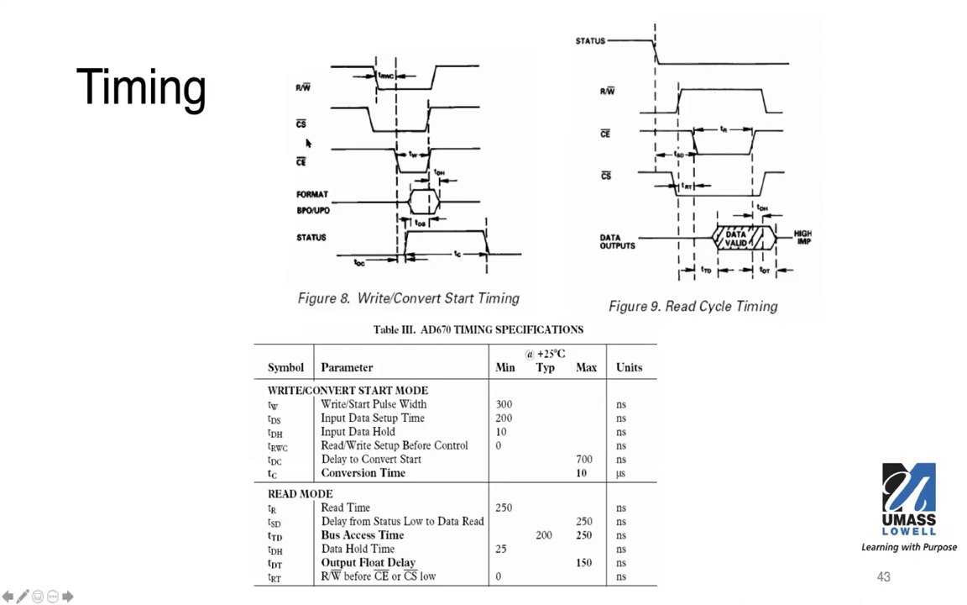
mouse_move(305, 134)
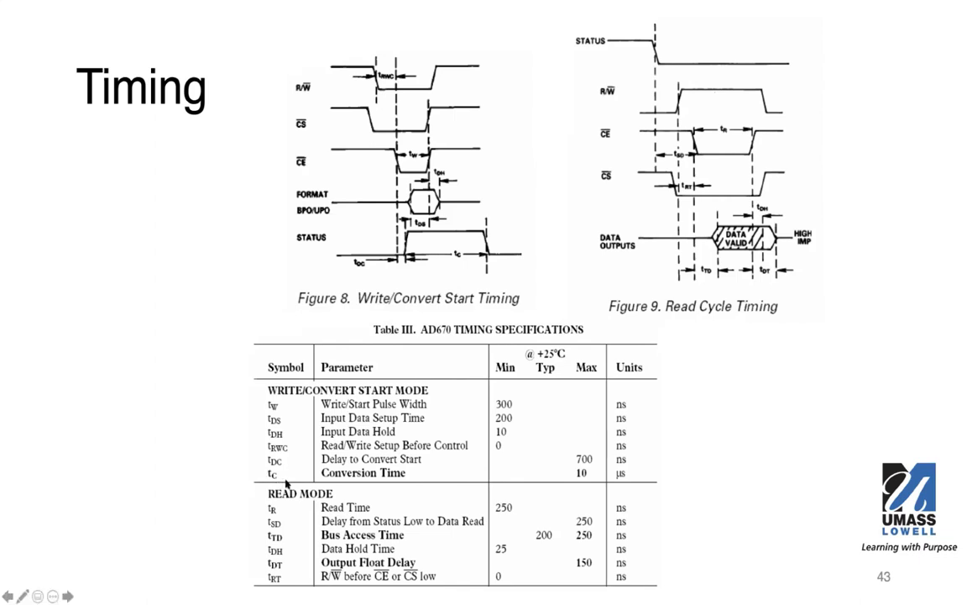
mouse_move(354, 12)
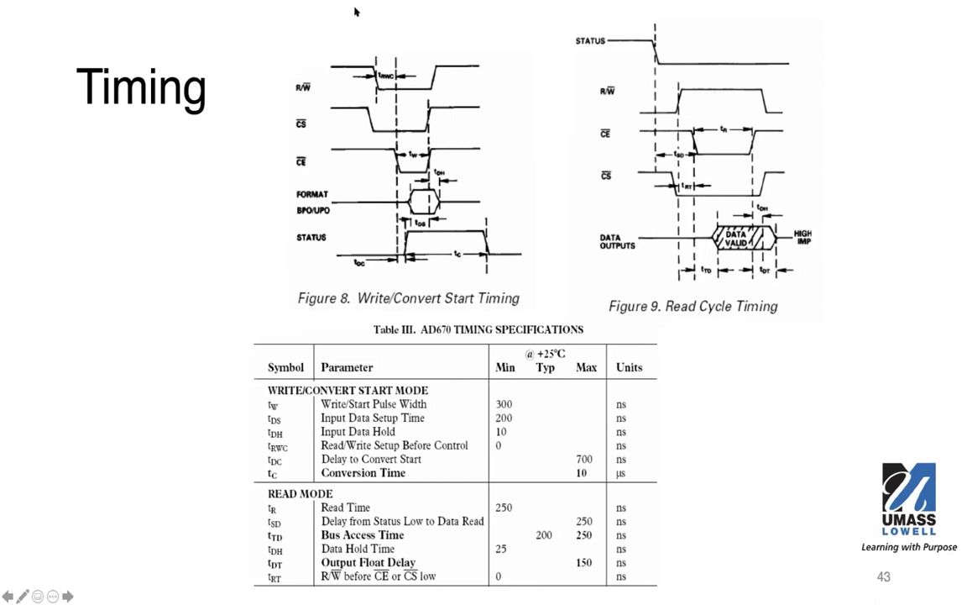
mouse_move(400, 120)
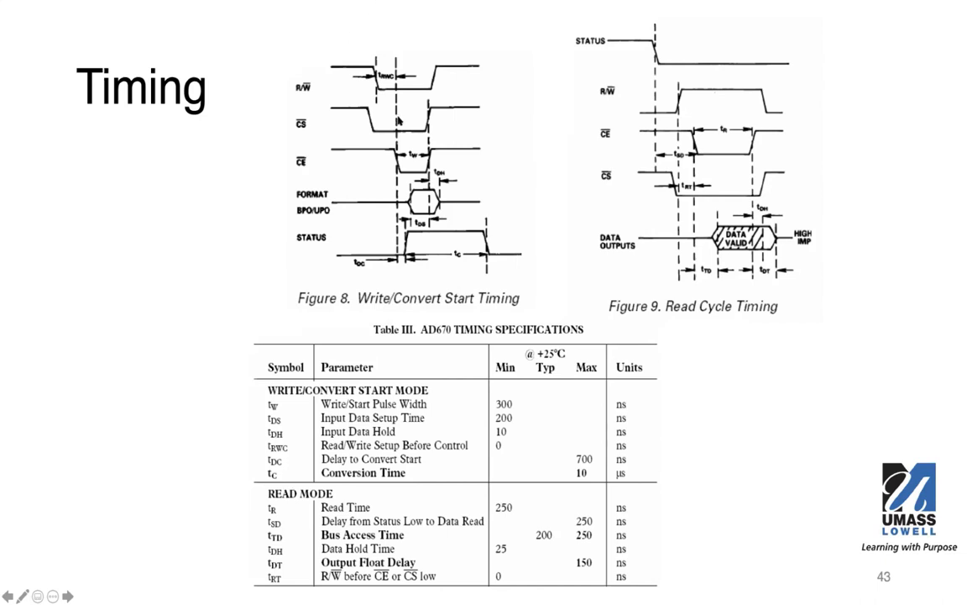
mouse_move(399, 120)
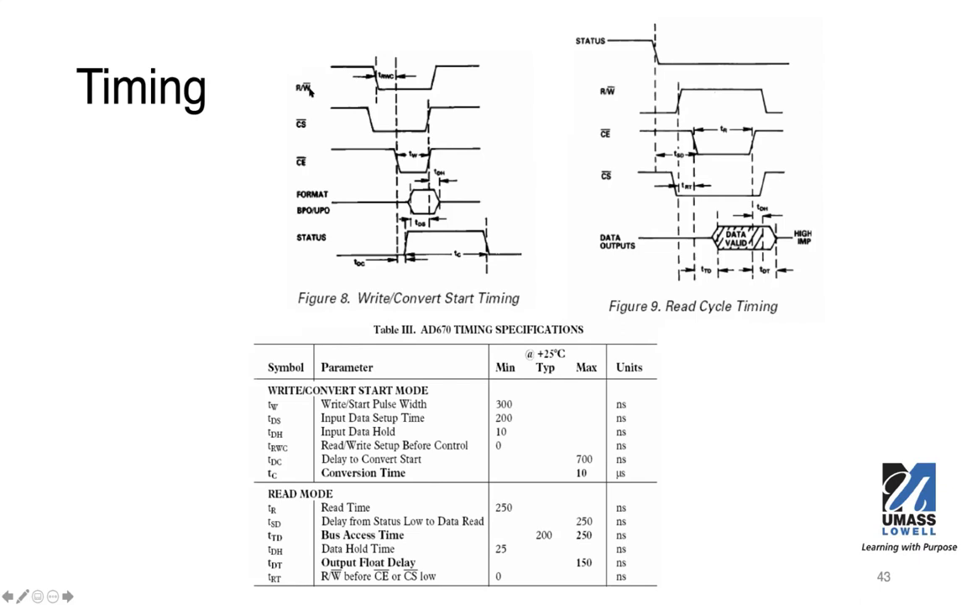
mouse_move(325, 82)
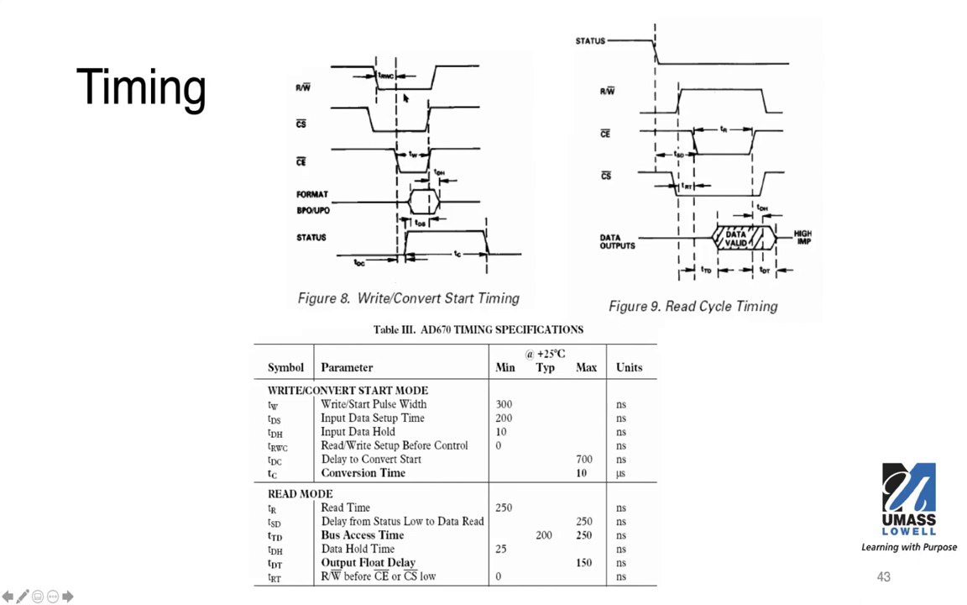
mouse_move(371, 298)
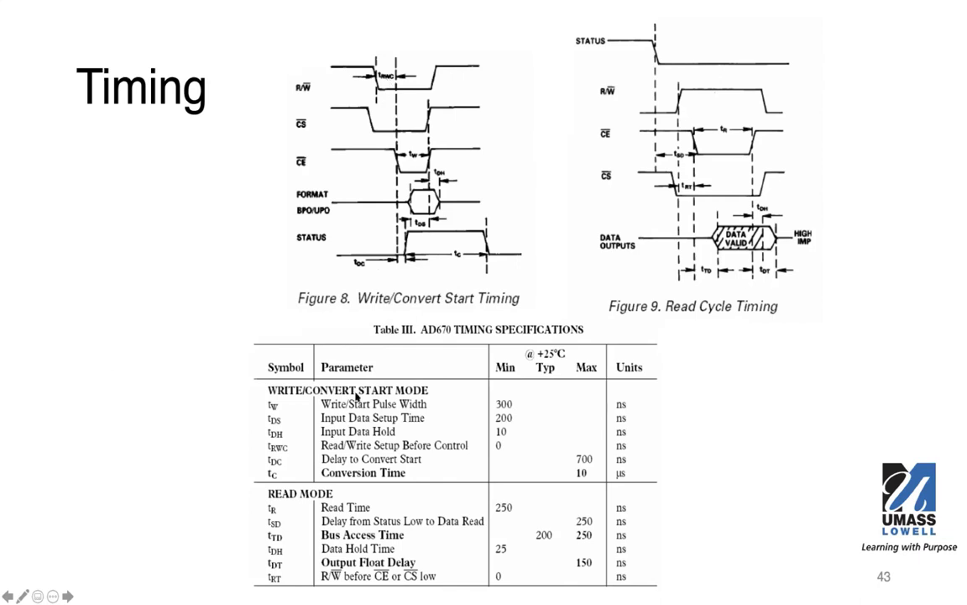
mouse_move(442, 449)
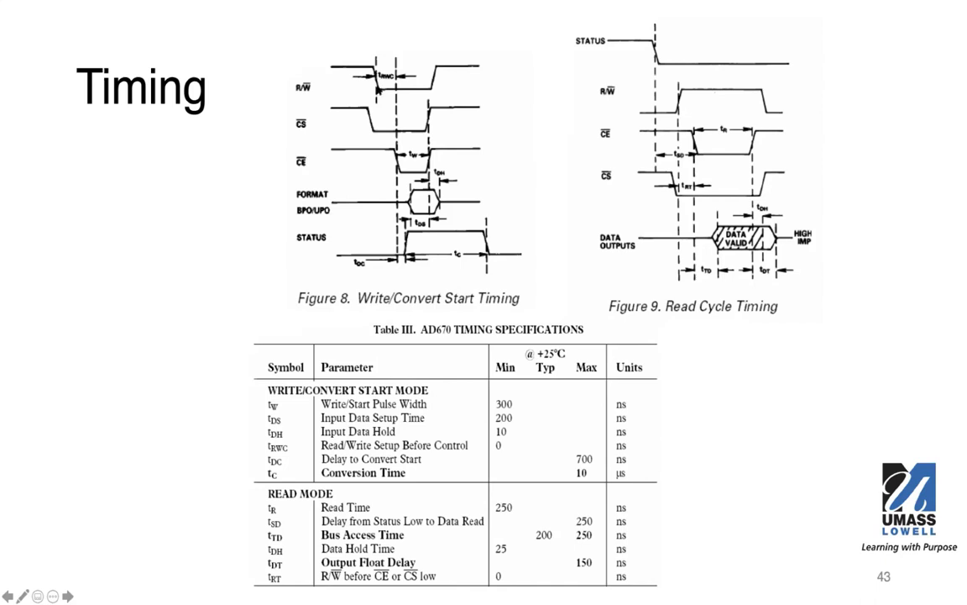
mouse_move(378, 93)
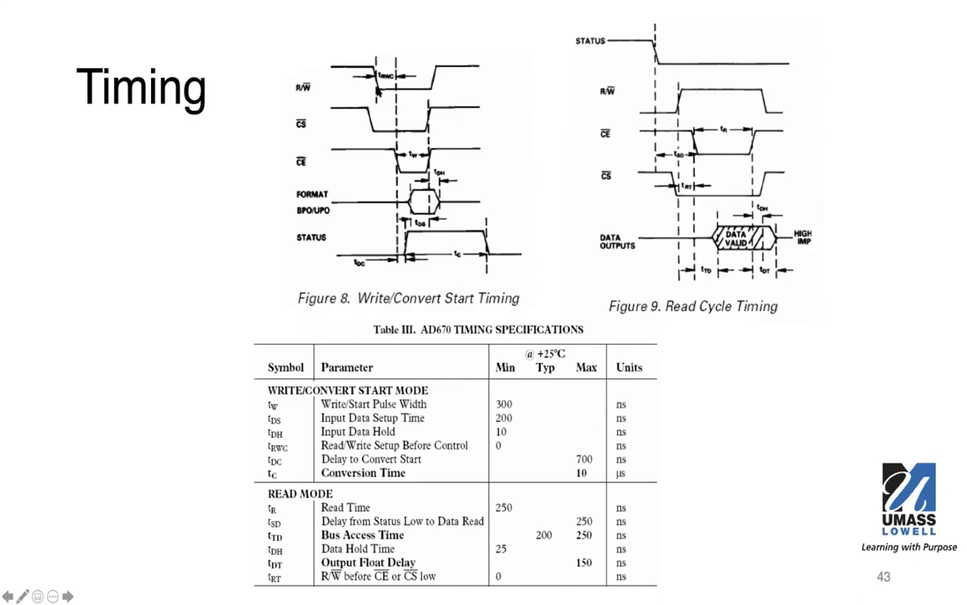
mouse_move(378, 93)
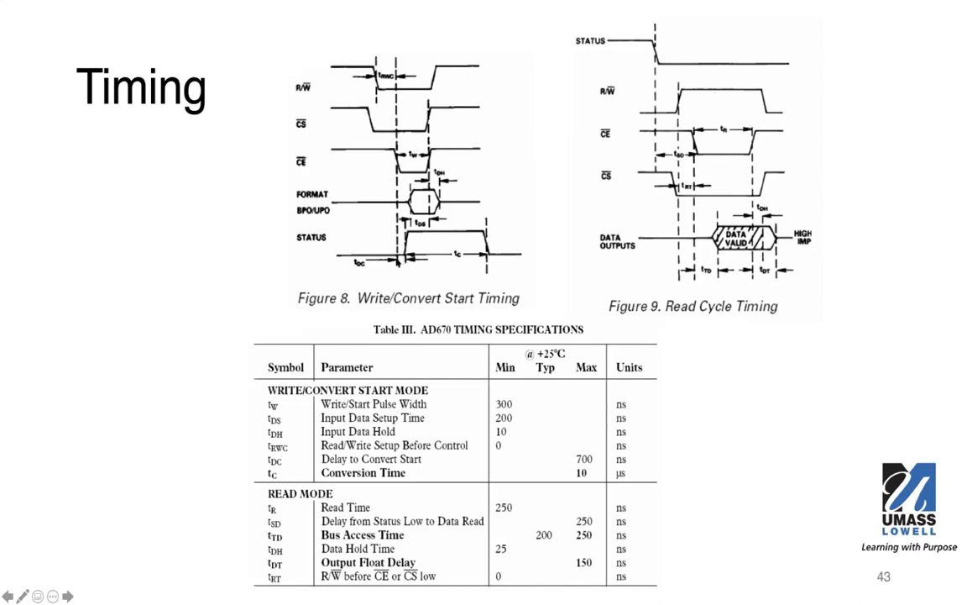
mouse_move(401, 262)
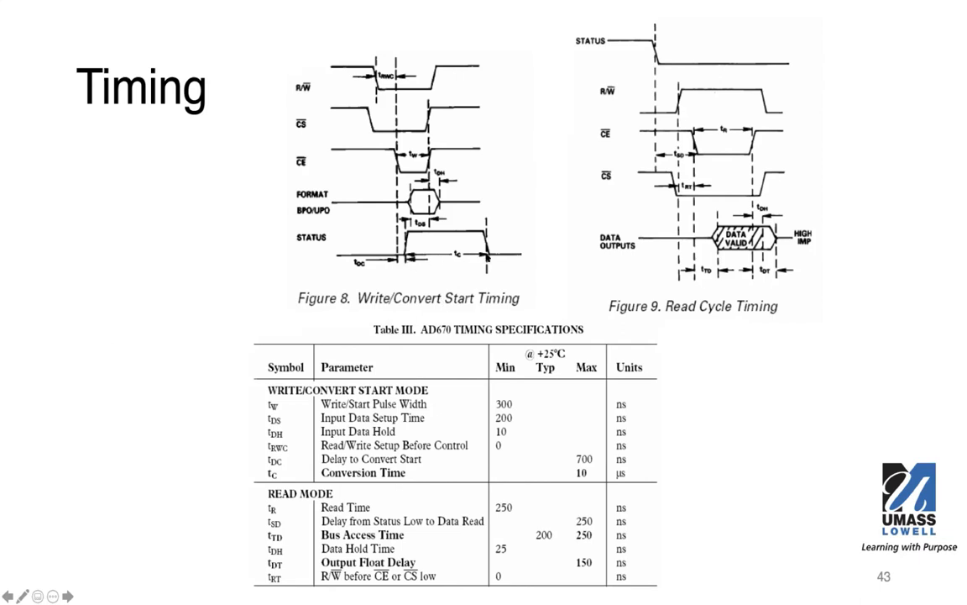
mouse_move(462, 264)
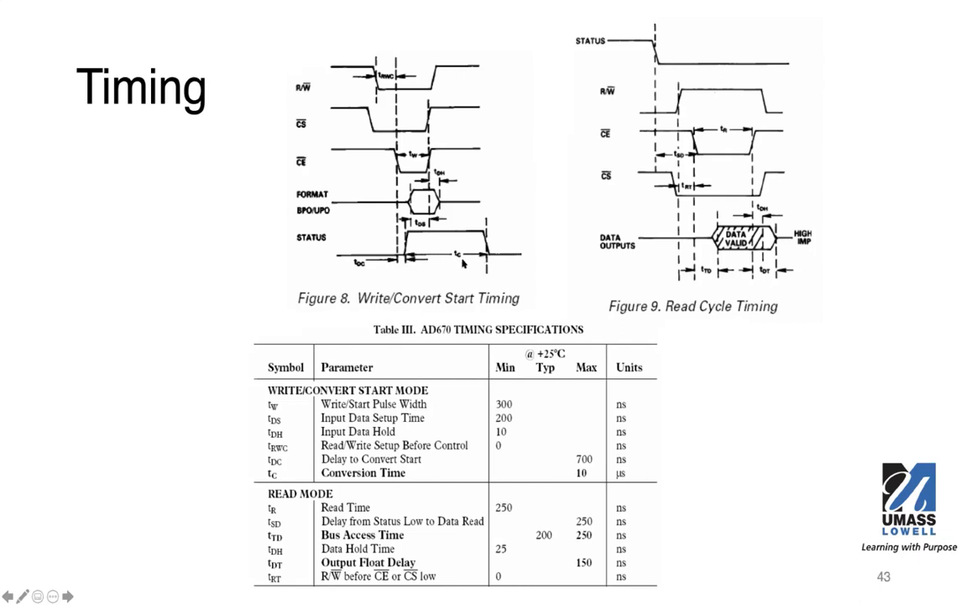
mouse_move(570, 484)
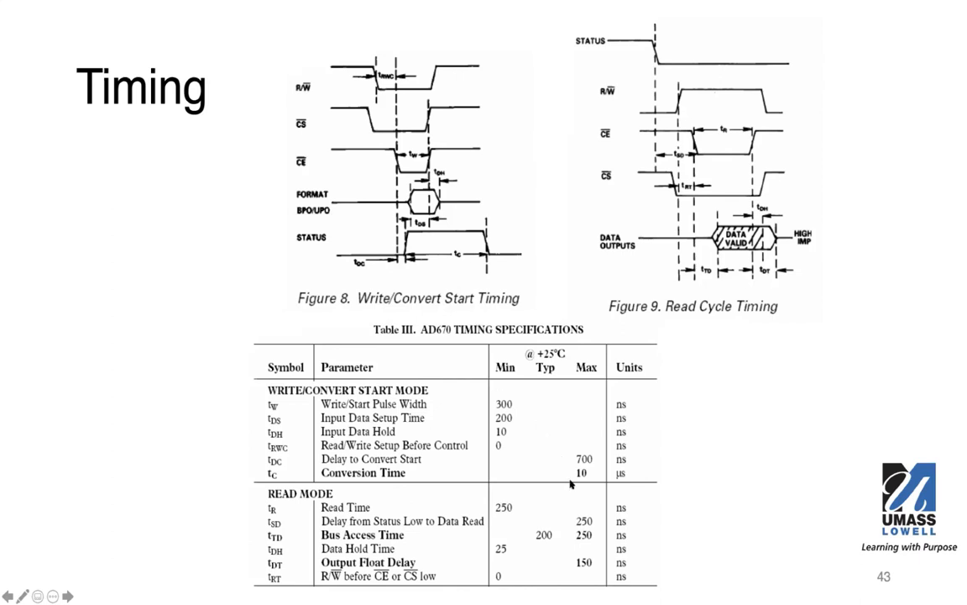
mouse_move(589, 480)
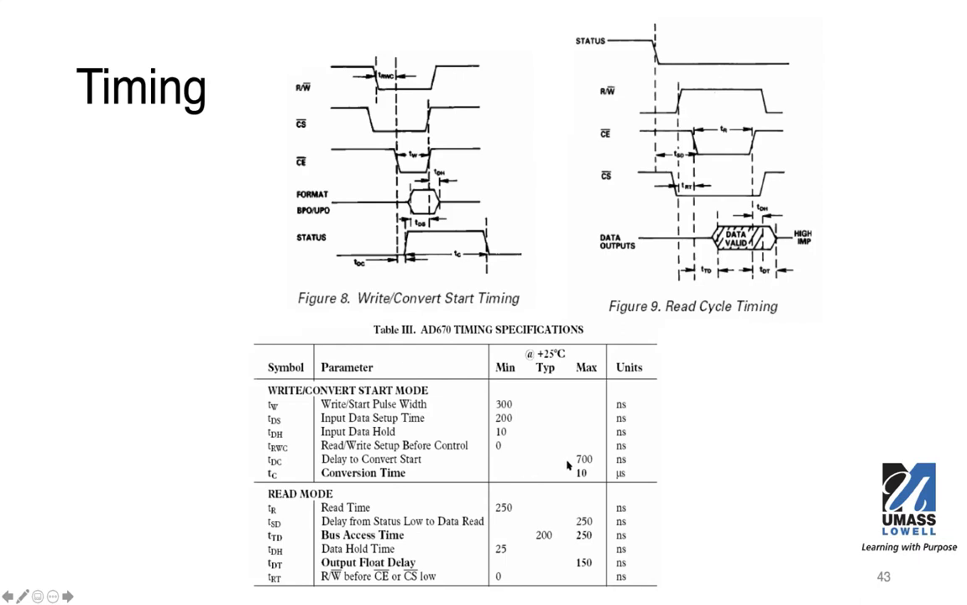
mouse_move(579, 462)
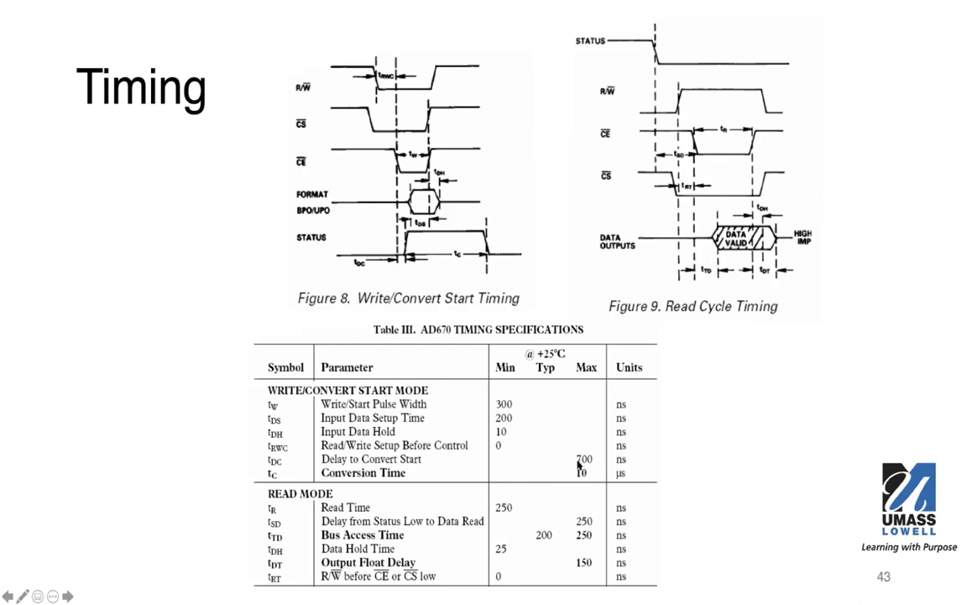
mouse_move(583, 463)
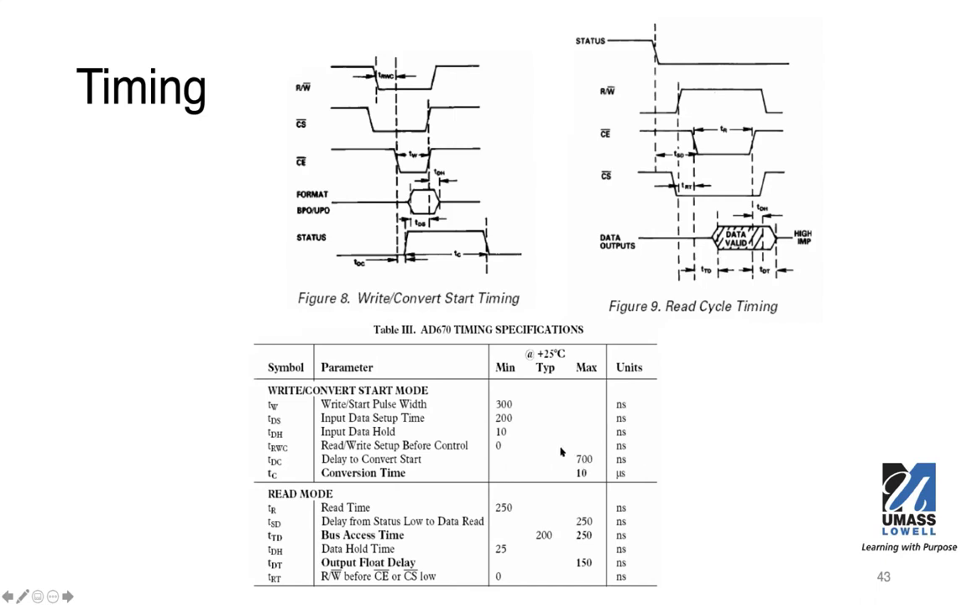
mouse_move(474, 384)
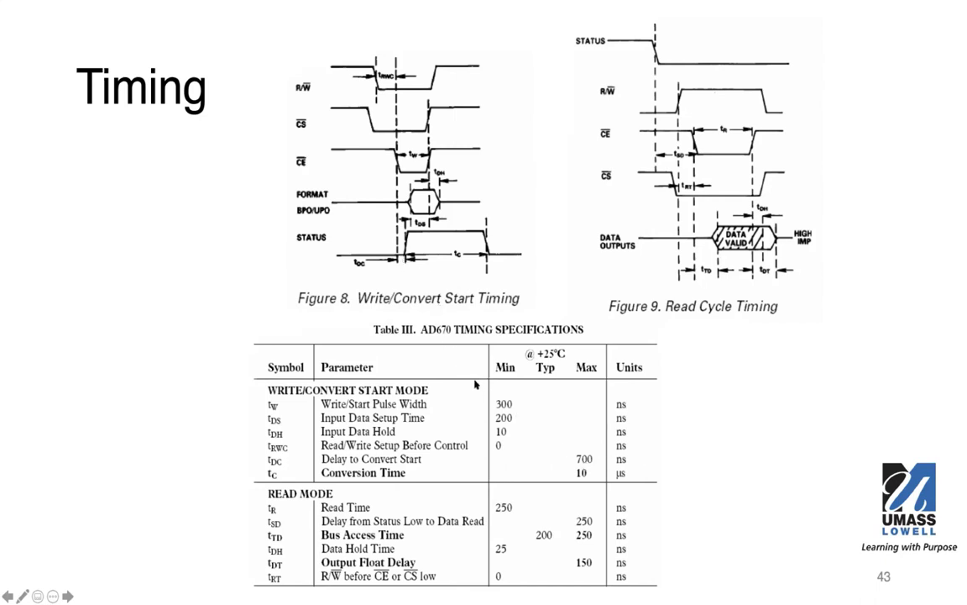
mouse_move(407, 265)
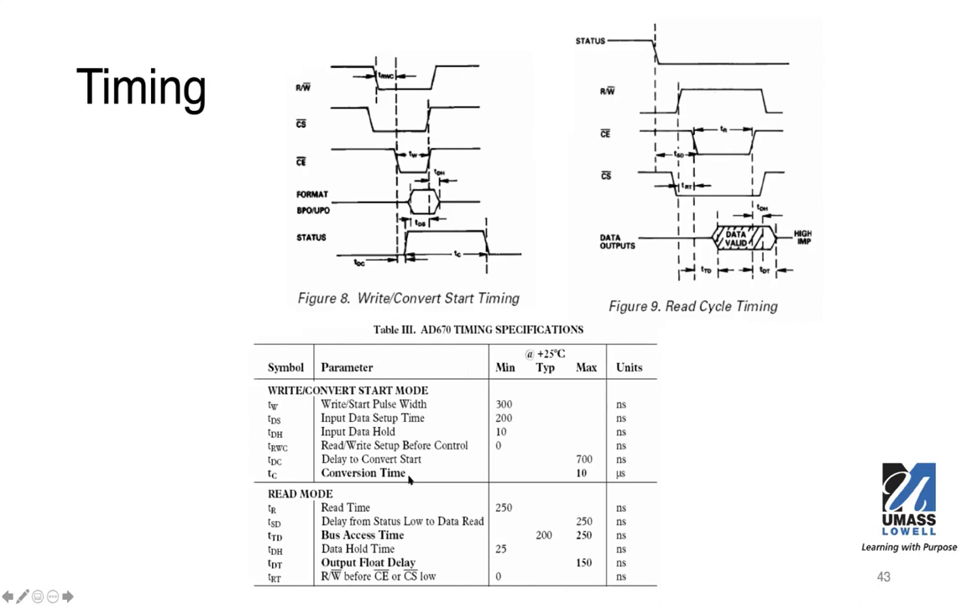
mouse_move(588, 479)
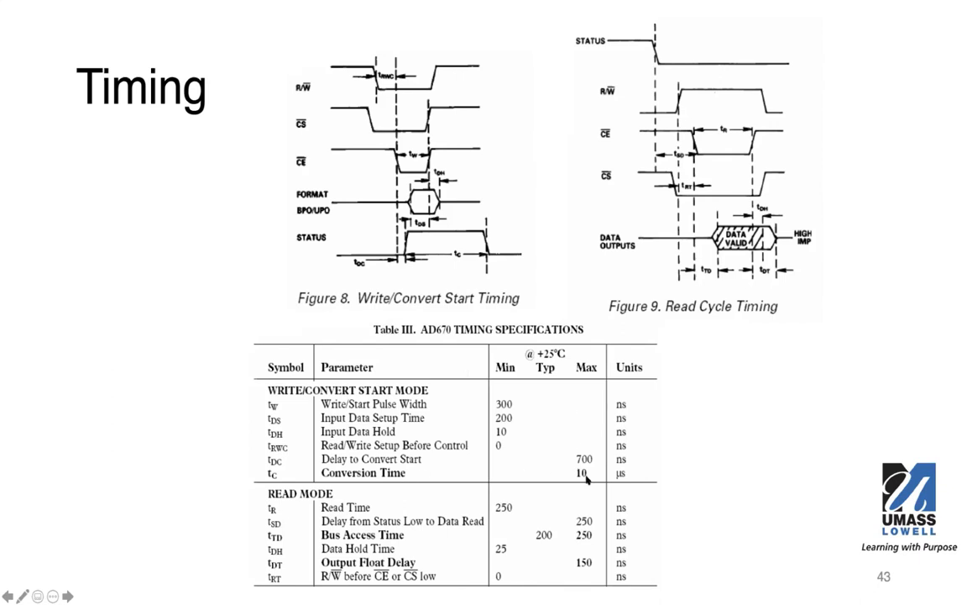
mouse_move(620, 480)
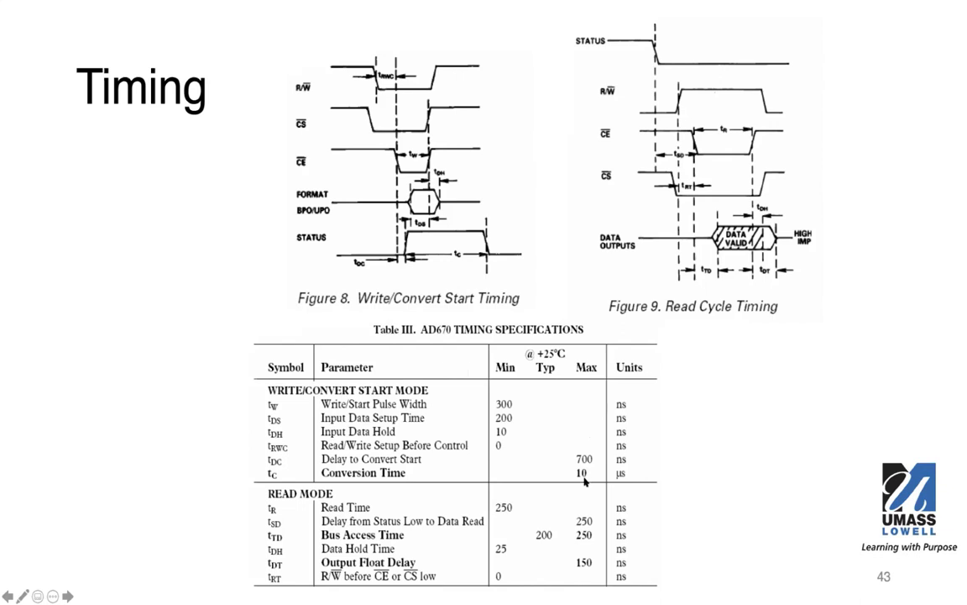
mouse_move(585, 481)
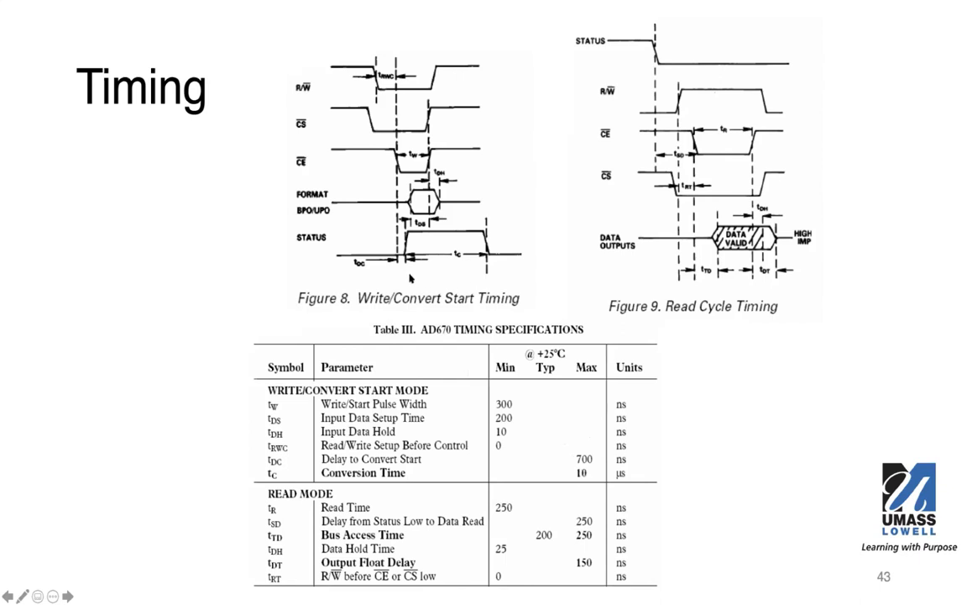
mouse_move(405, 264)
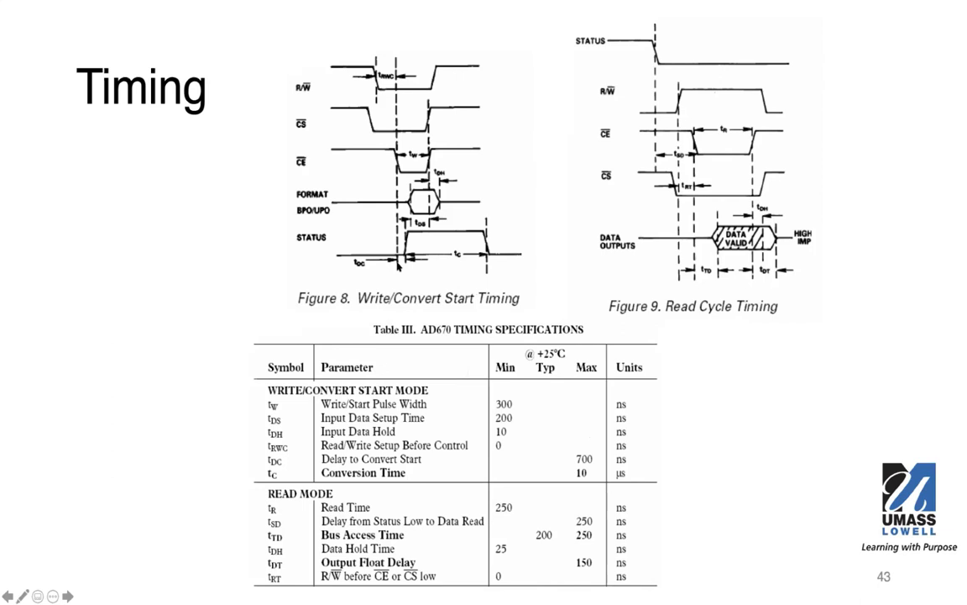
mouse_move(398, 267)
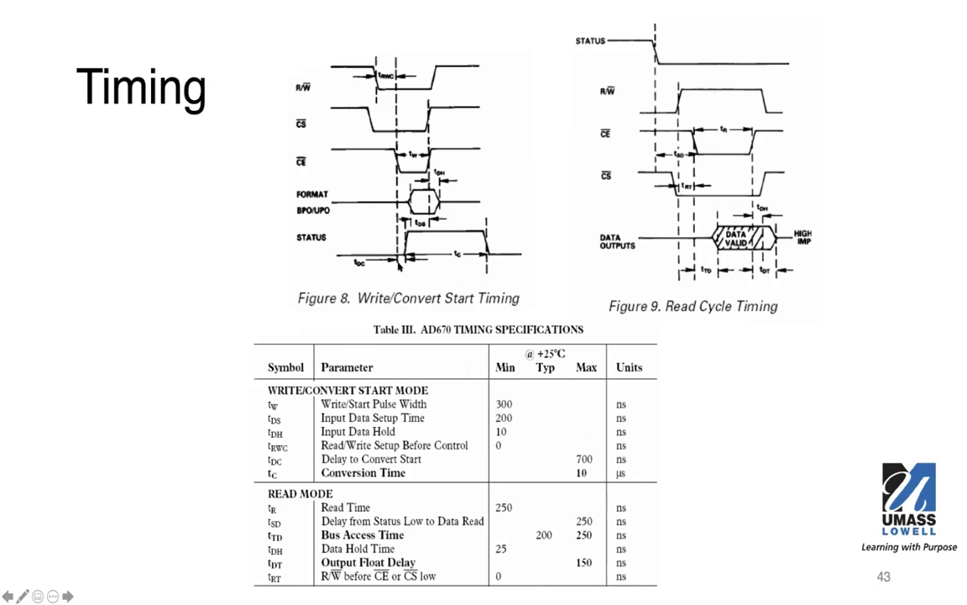
mouse_move(401, 264)
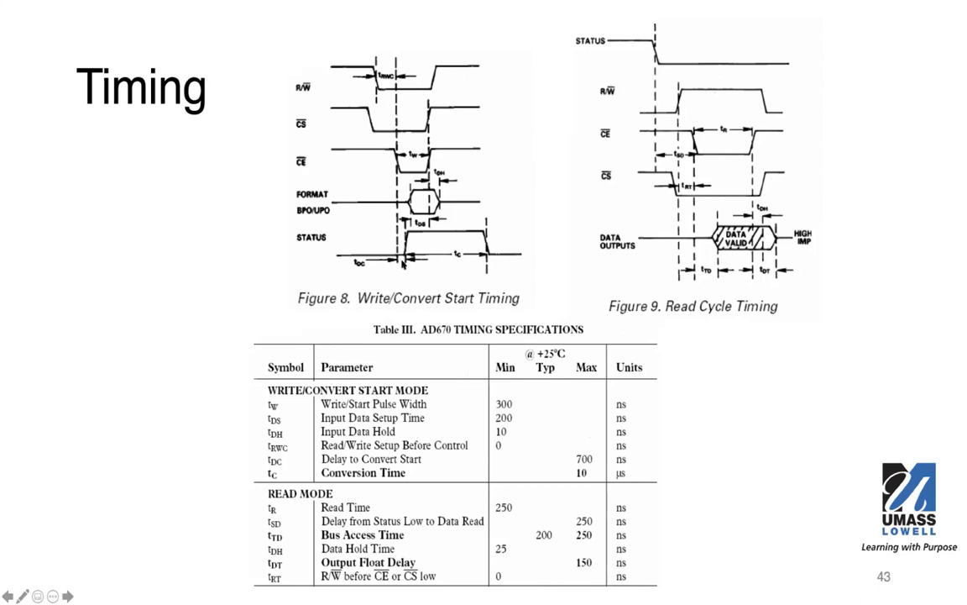
mouse_move(407, 270)
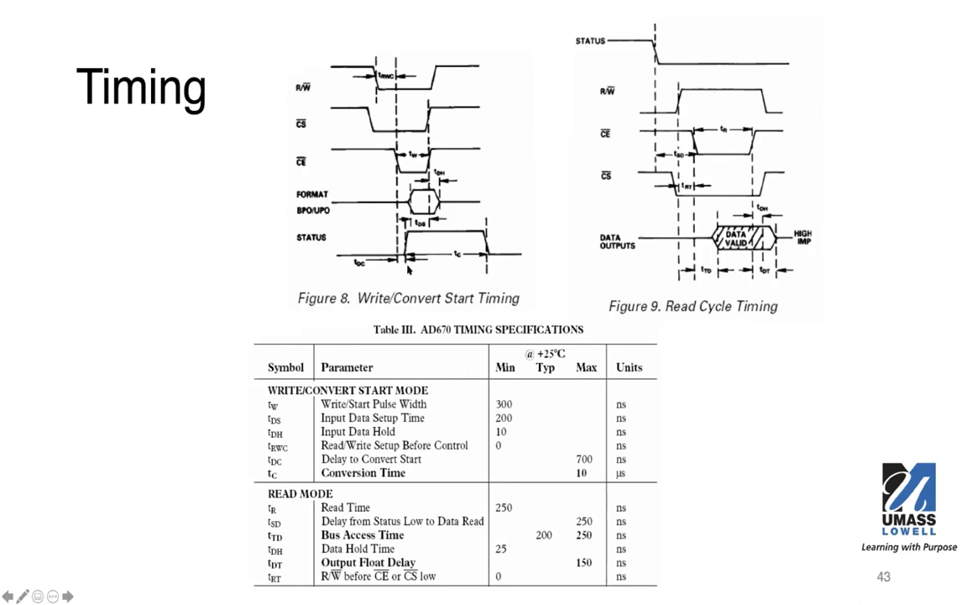
mouse_move(487, 258)
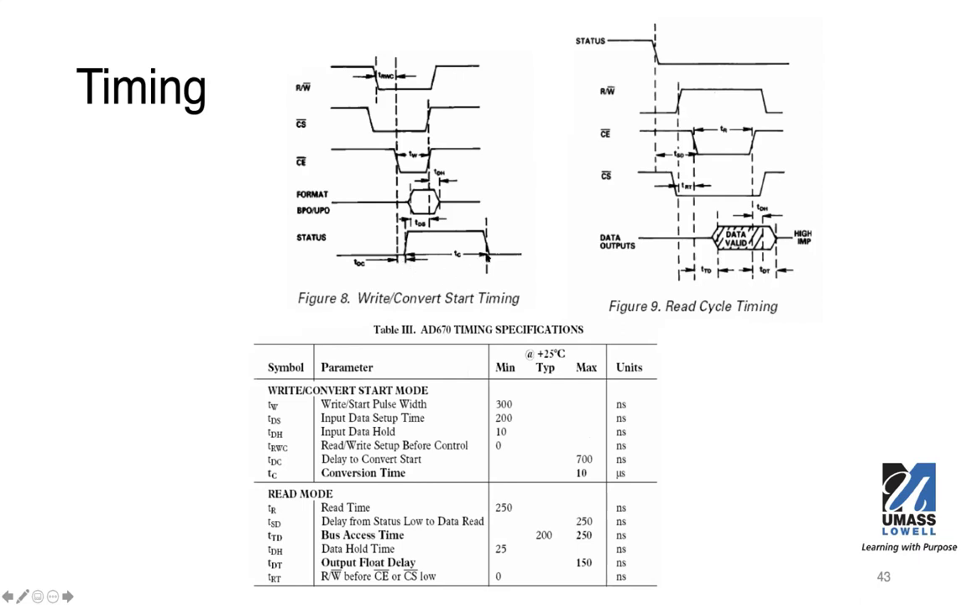
mouse_move(526, 485)
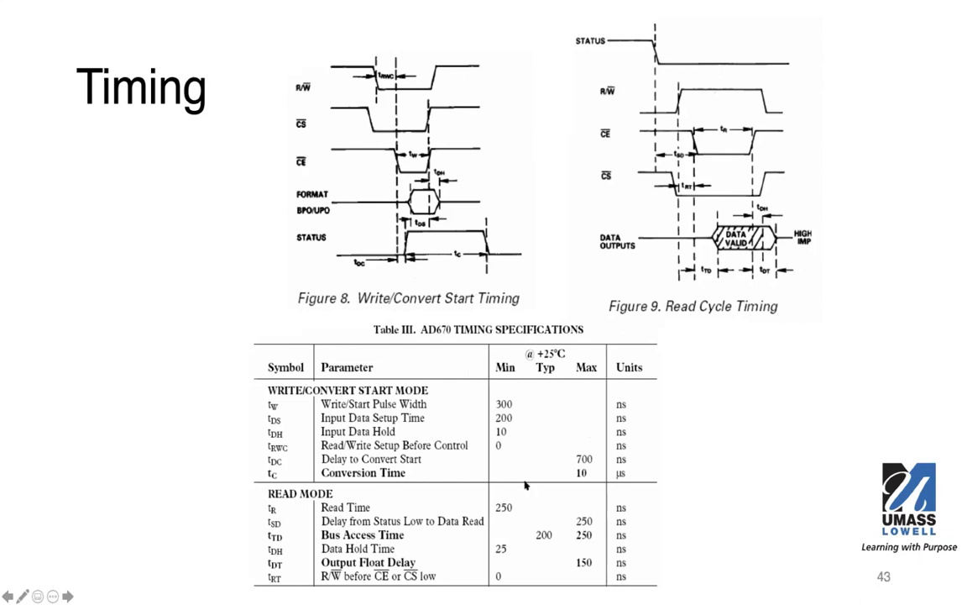
mouse_move(560, 473)
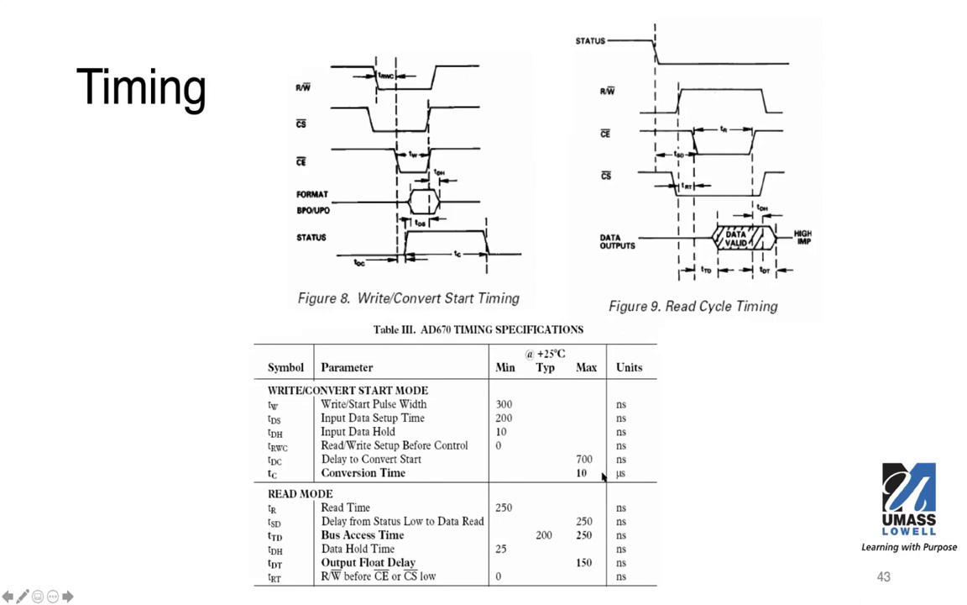
mouse_move(446, 264)
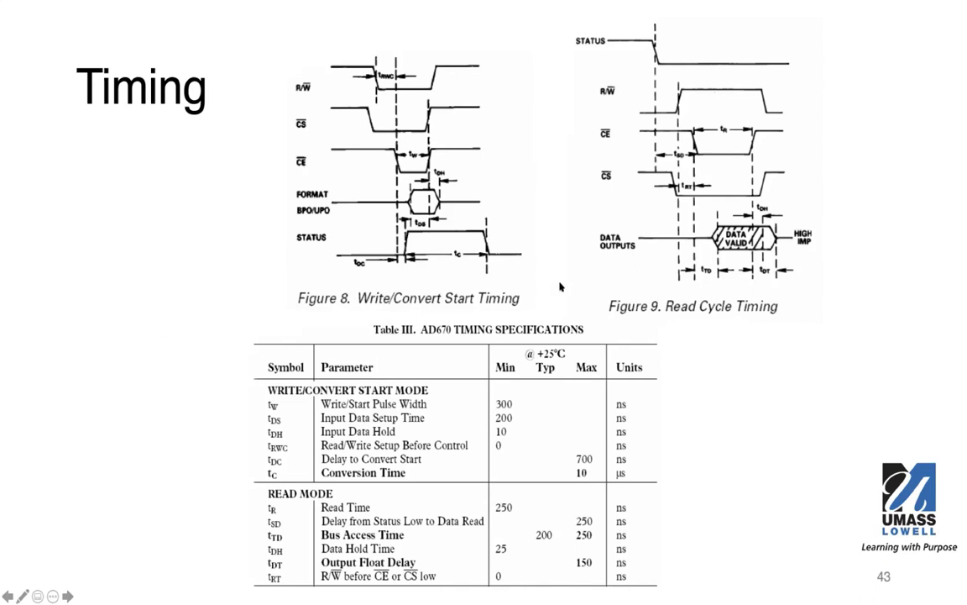
mouse_move(456, 266)
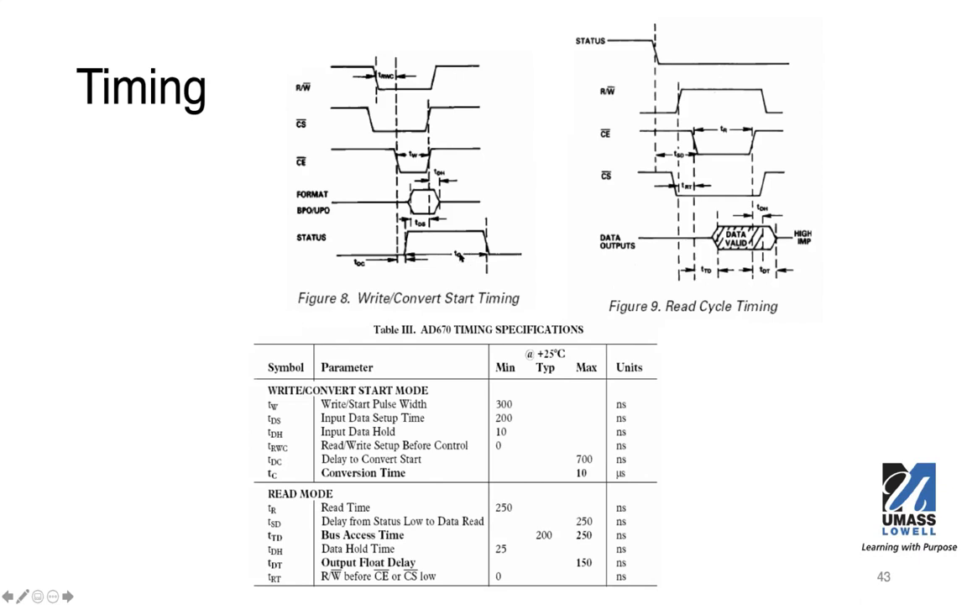
mouse_move(460, 257)
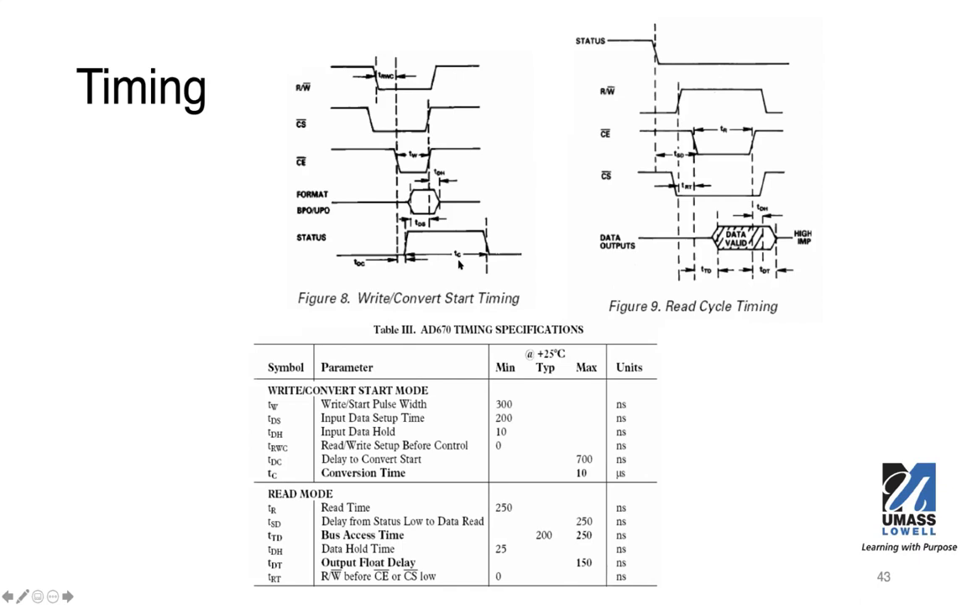
mouse_move(462, 256)
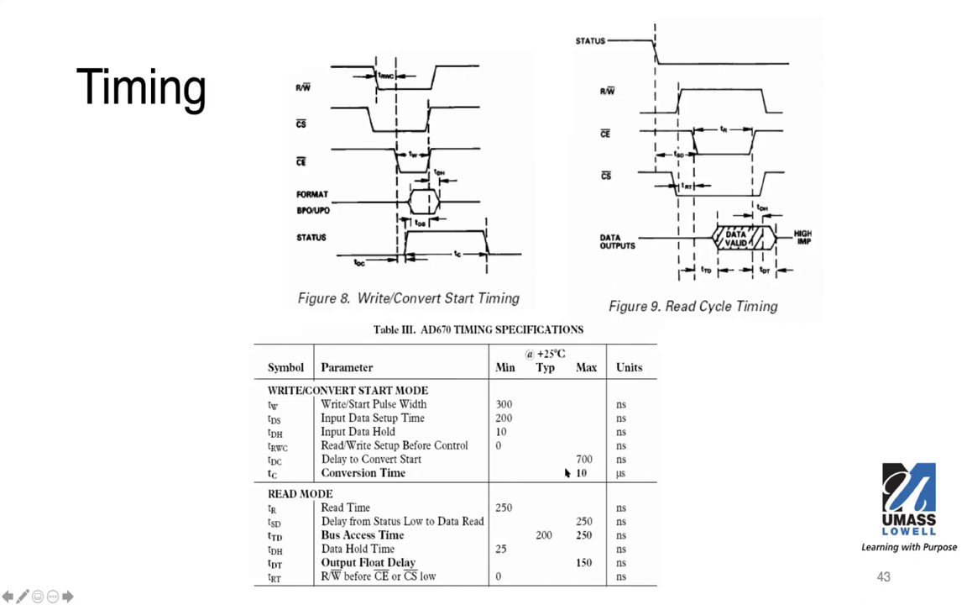
mouse_move(592, 481)
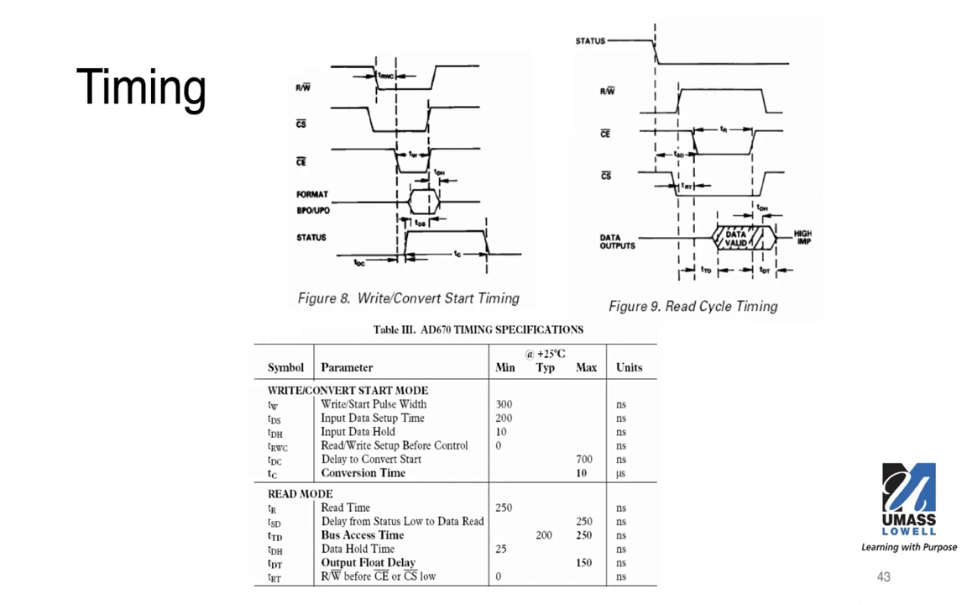
mouse_move(483, 168)
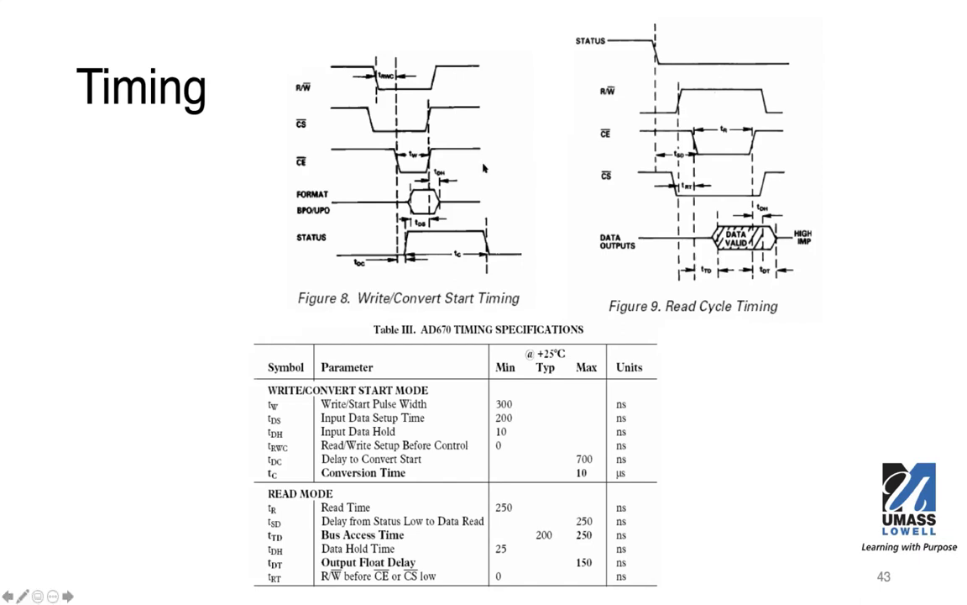
mouse_move(503, 437)
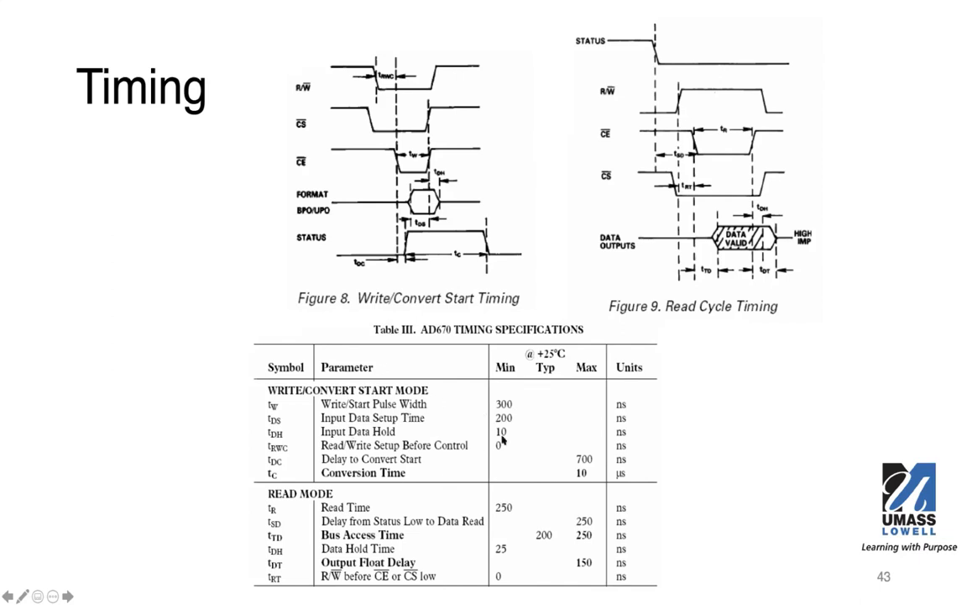
mouse_move(468, 463)
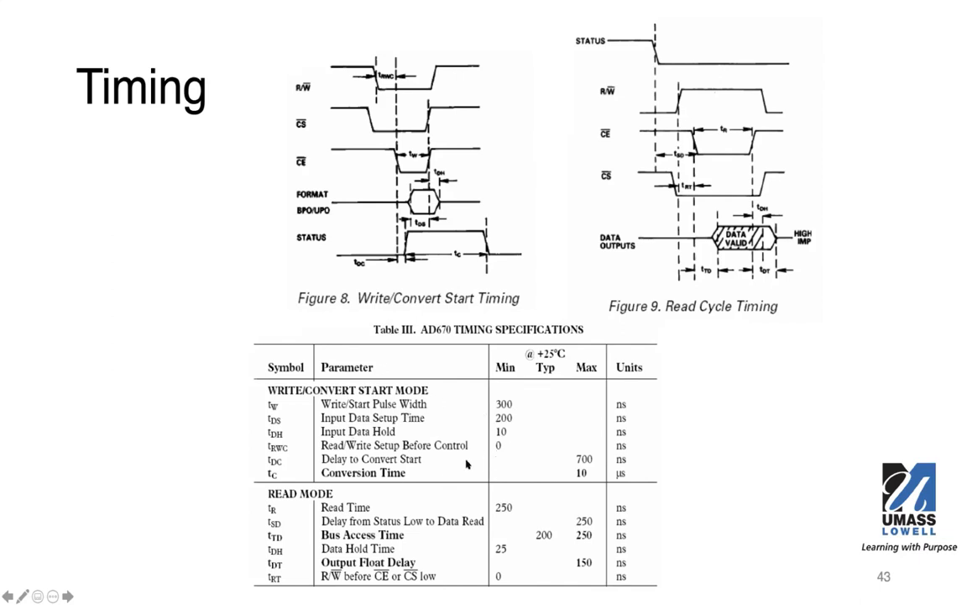
mouse_move(451, 428)
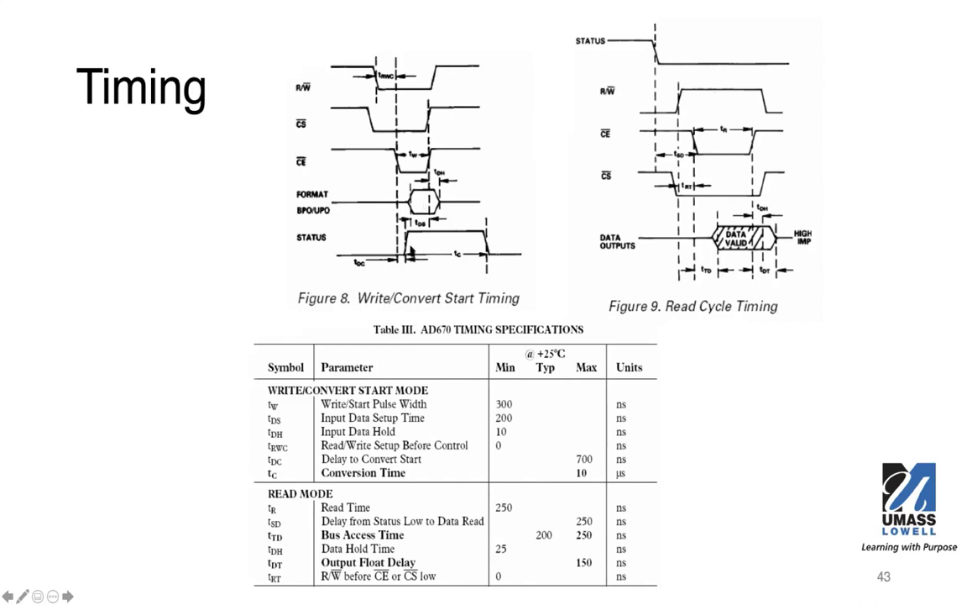
mouse_move(410, 247)
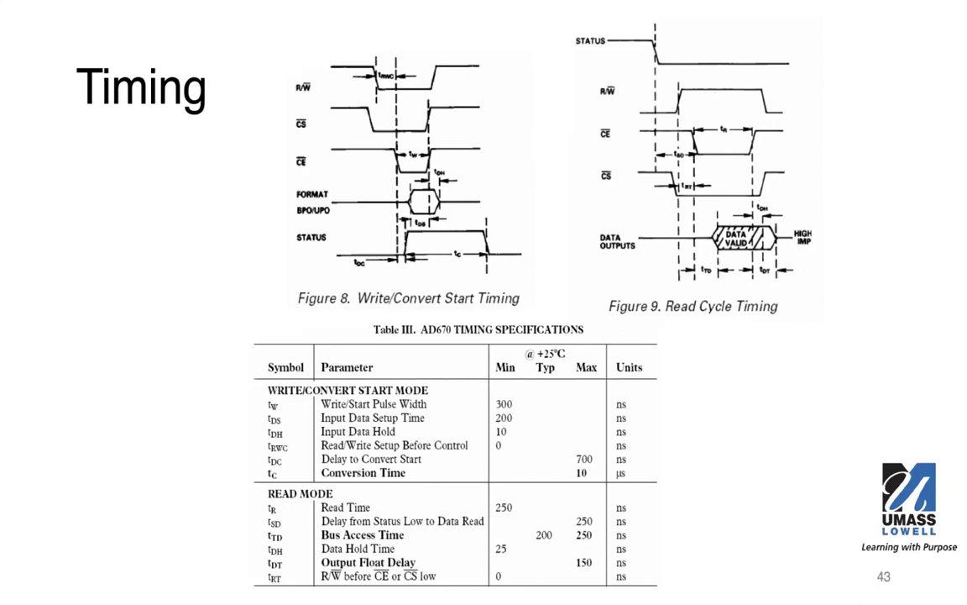
mouse_move(272, 259)
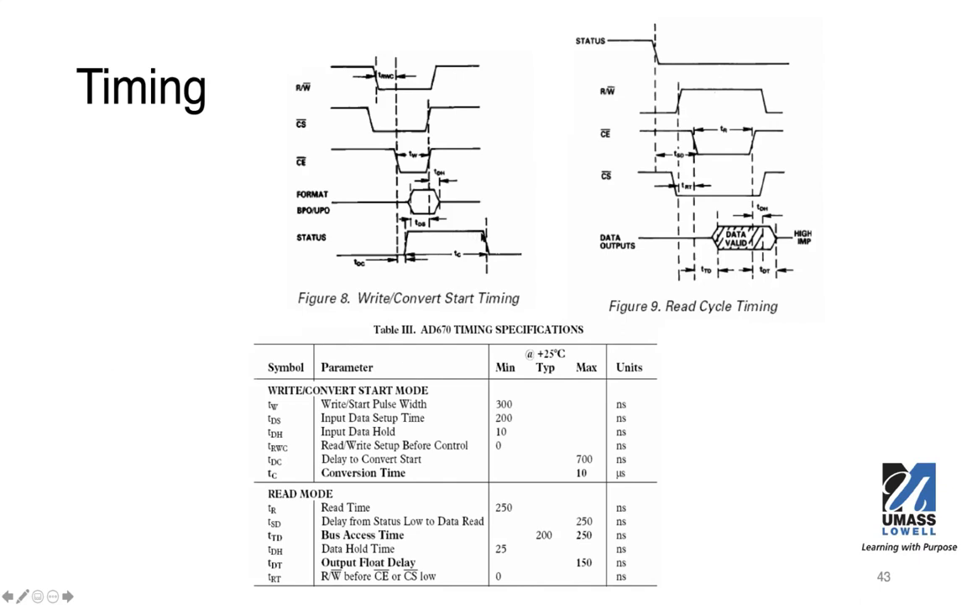
mouse_move(472, 239)
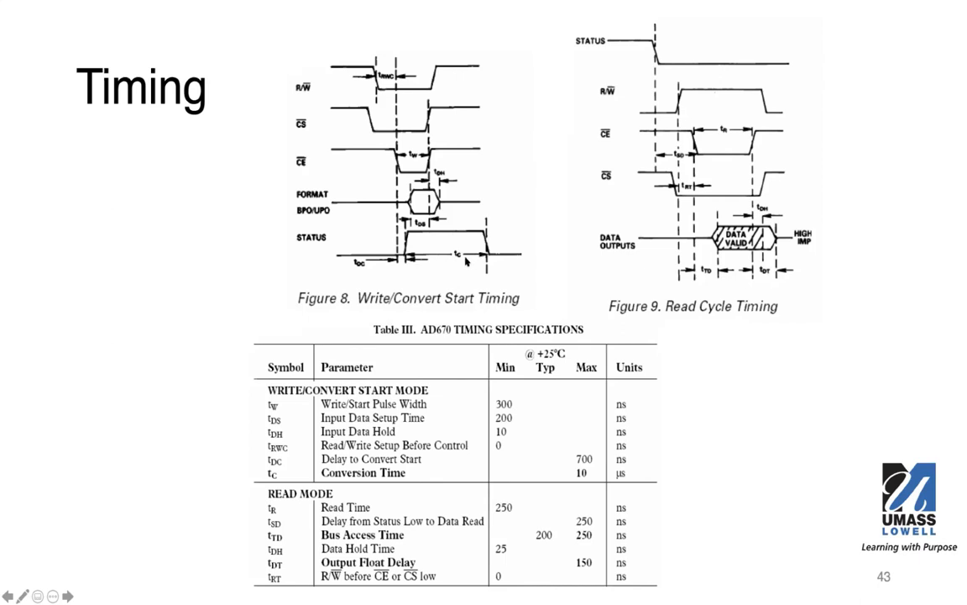
mouse_move(483, 250)
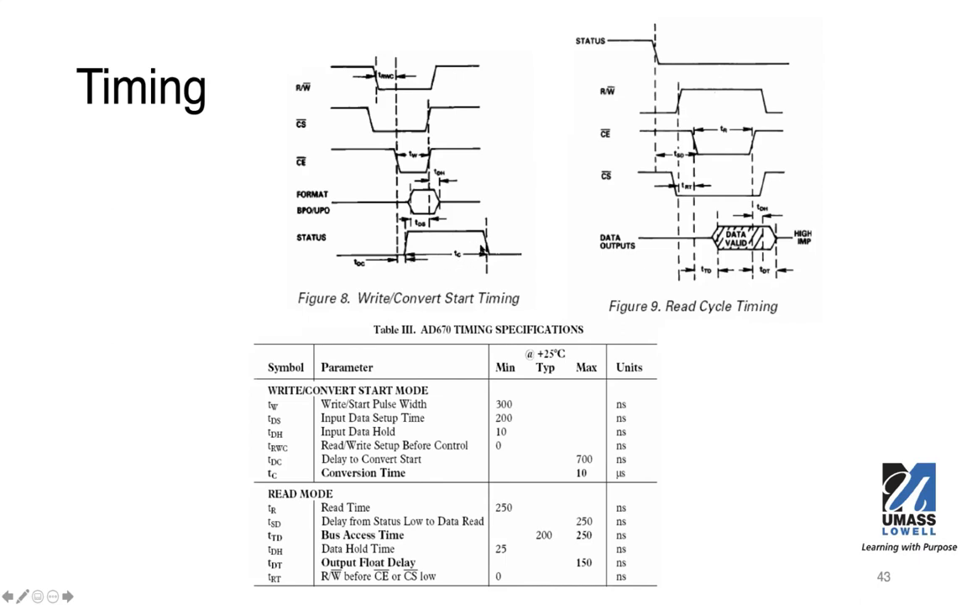
mouse_move(518, 263)
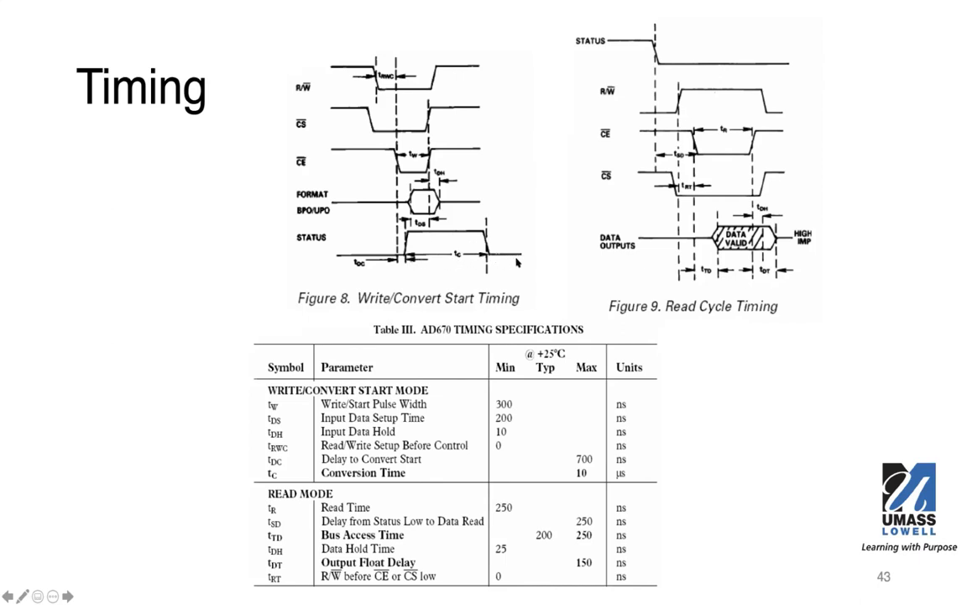
mouse_move(519, 262)
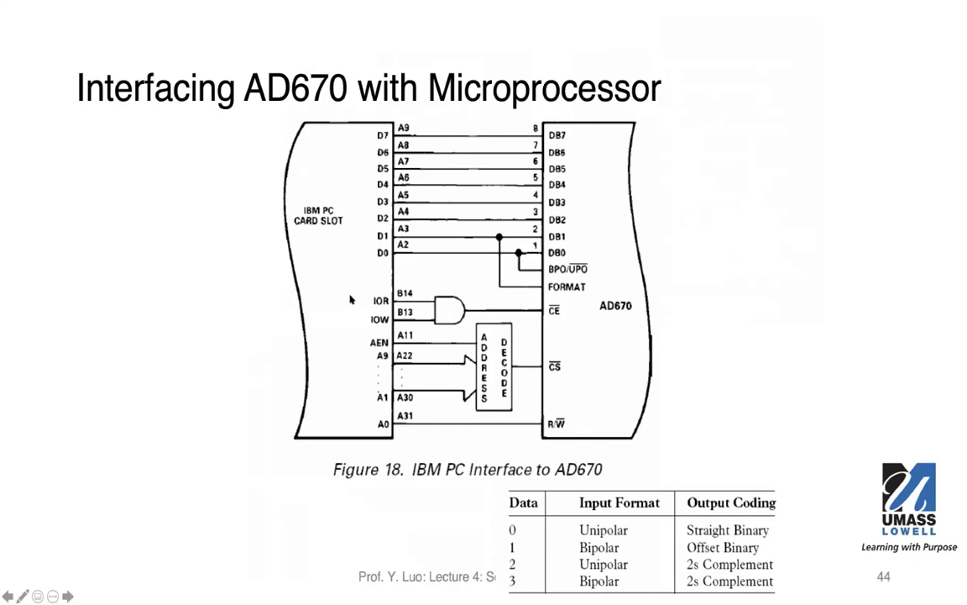
mouse_move(443, 134)
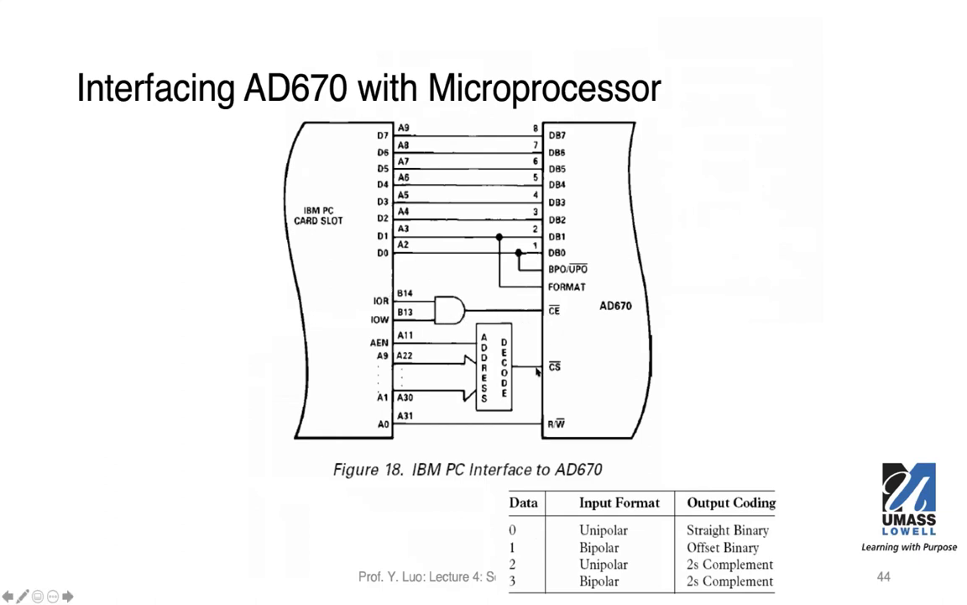
mouse_move(288, 203)
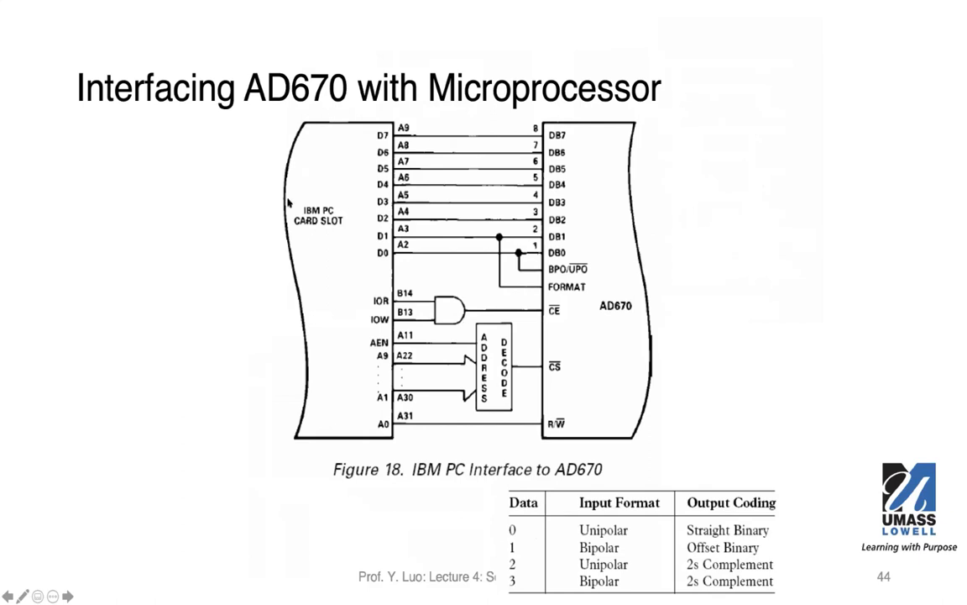
mouse_move(338, 220)
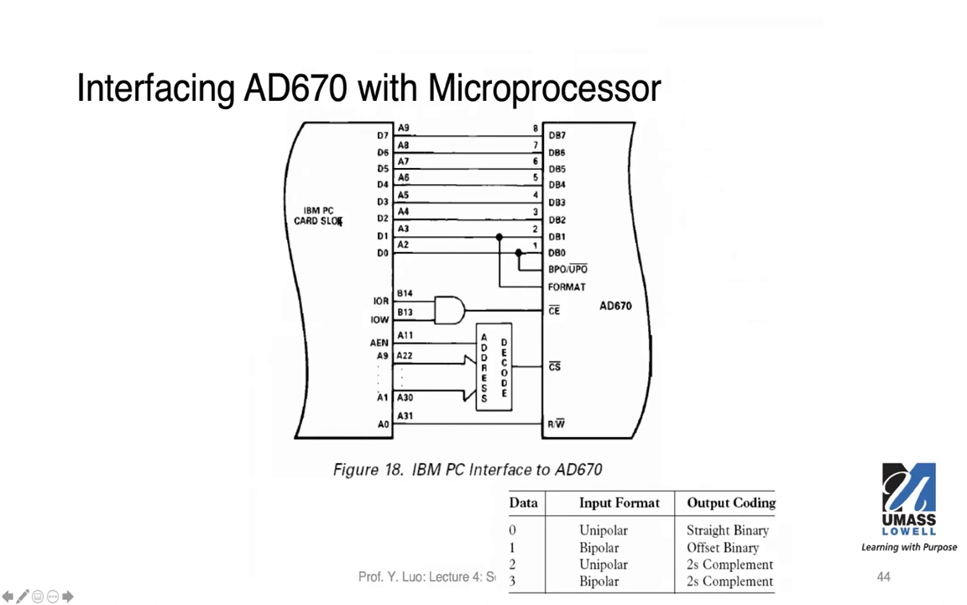
mouse_move(330, 227)
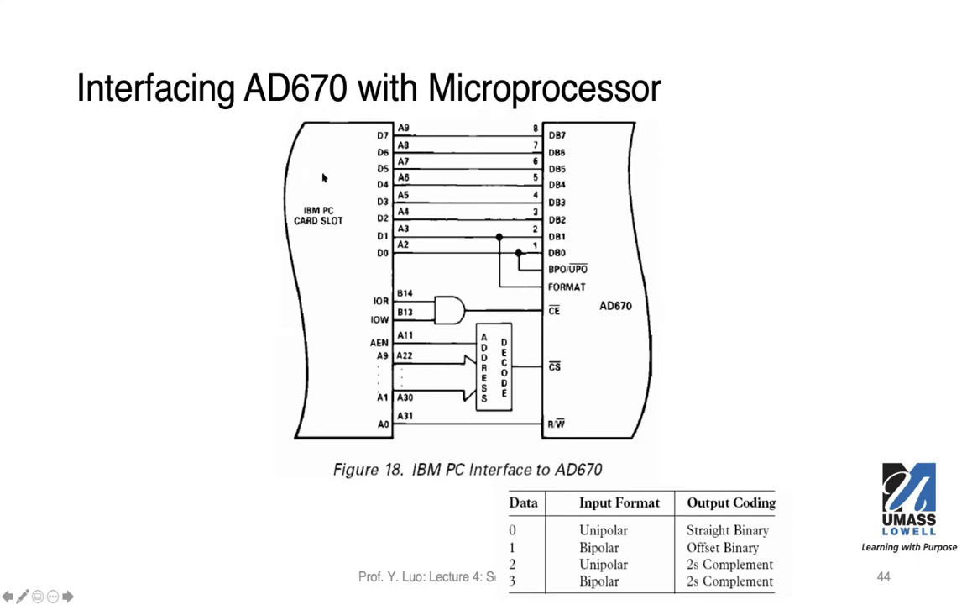
mouse_move(288, 204)
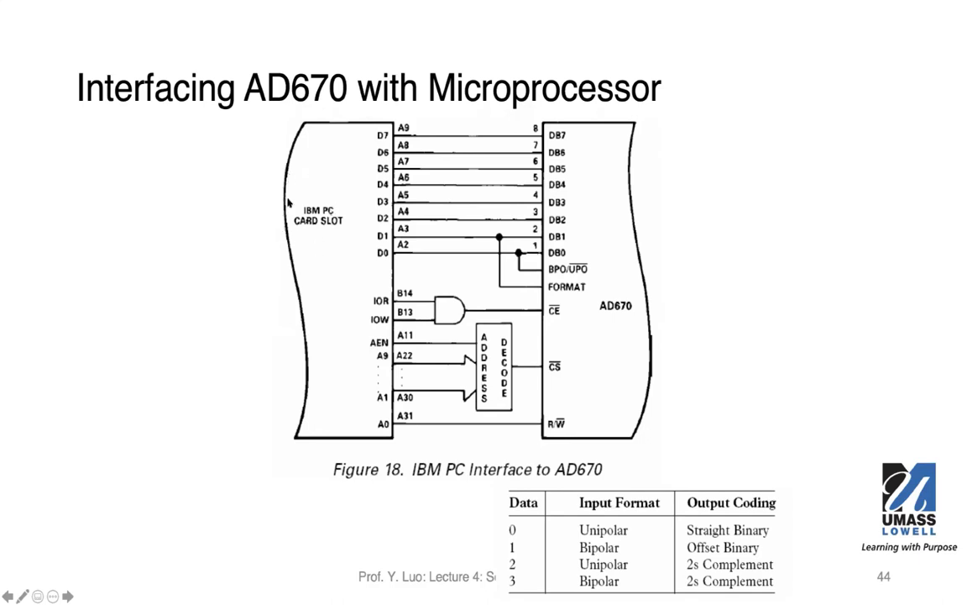
mouse_move(274, 205)
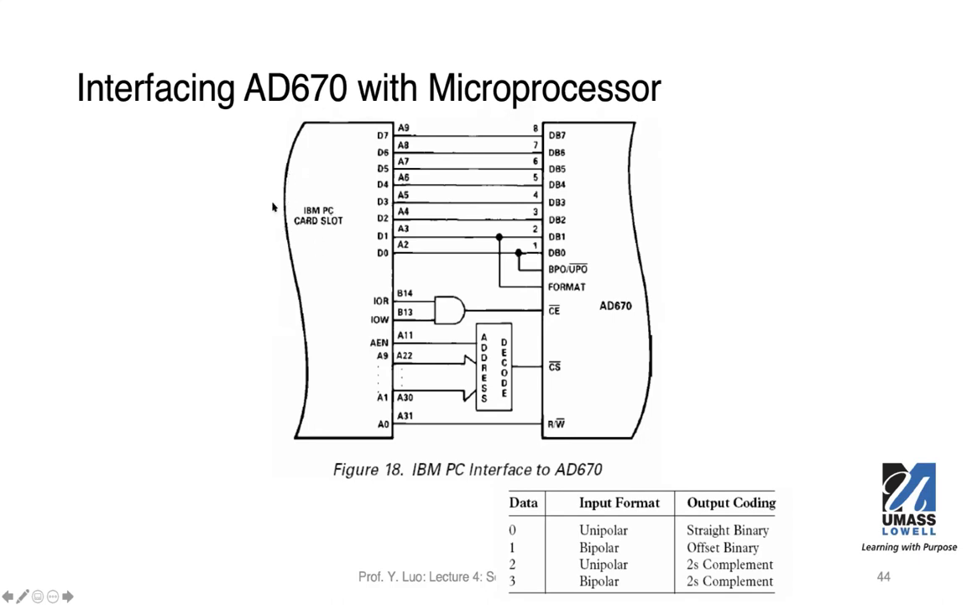
mouse_move(273, 208)
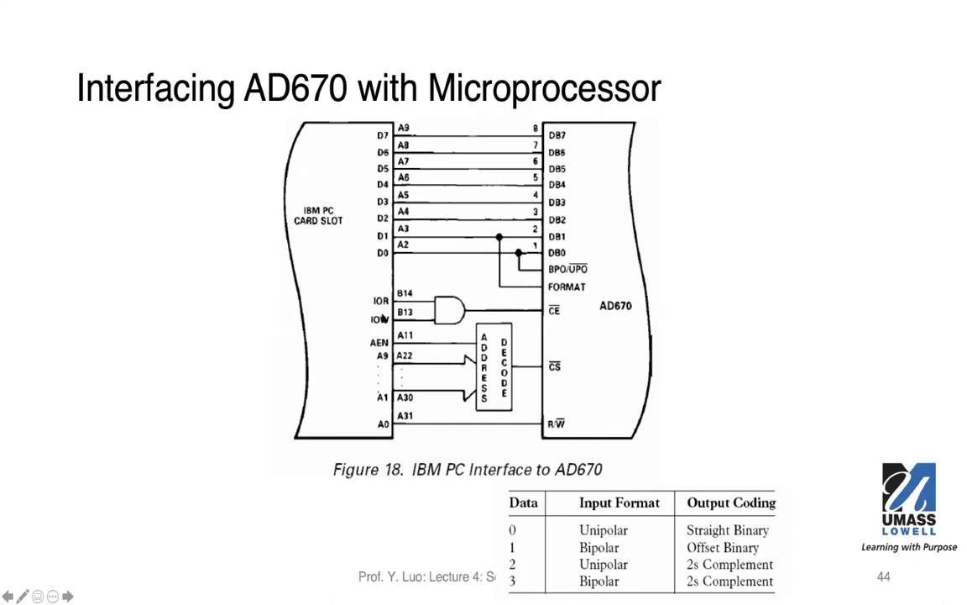
mouse_move(319, 303)
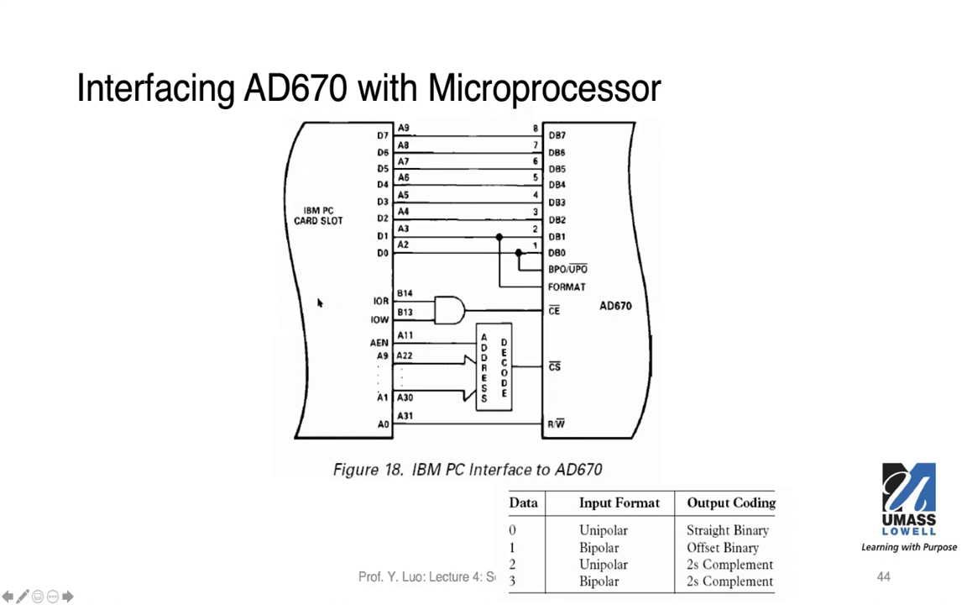
mouse_move(290, 274)
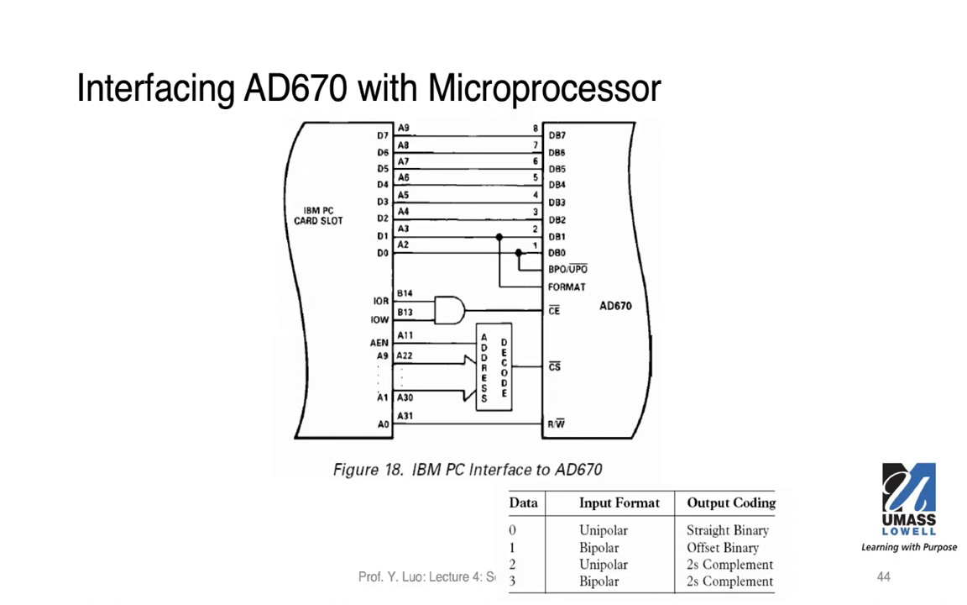
mouse_move(378, 330)
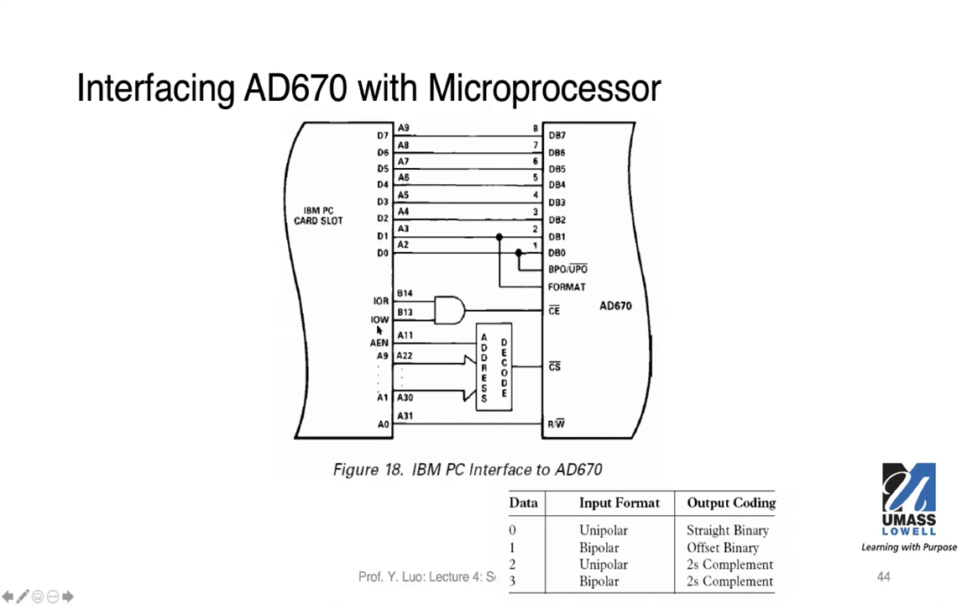
mouse_move(389, 201)
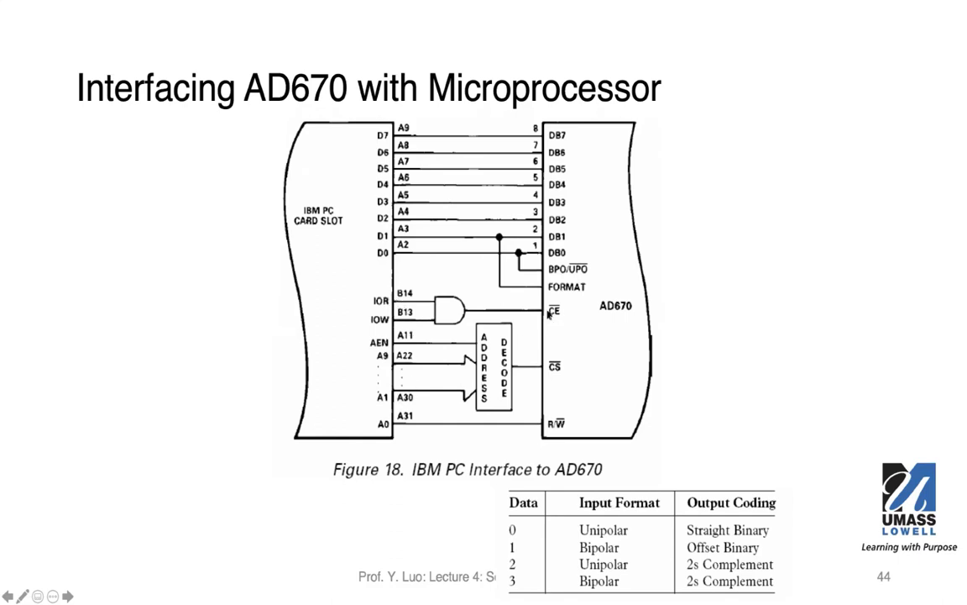
mouse_move(525, 369)
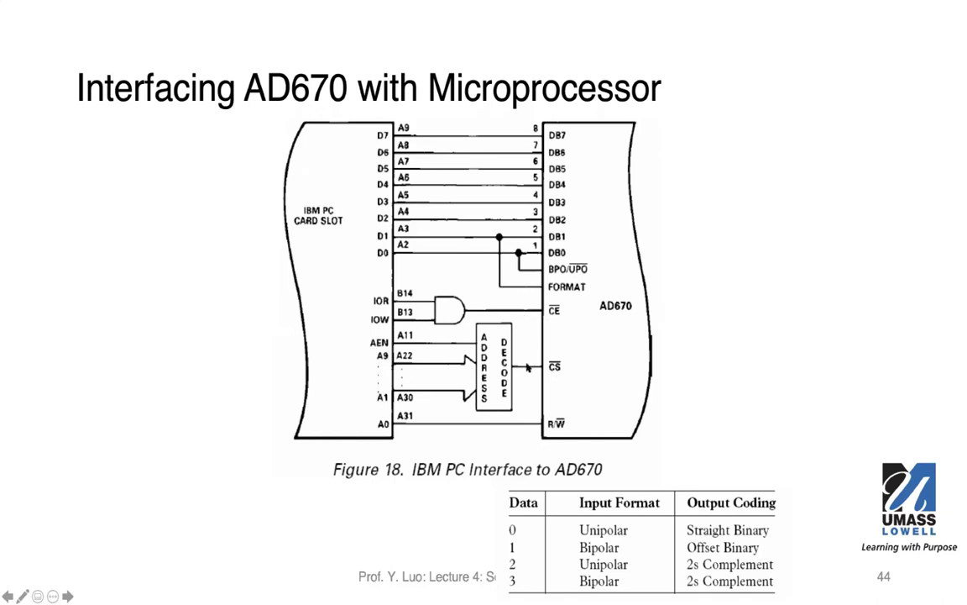
mouse_move(529, 367)
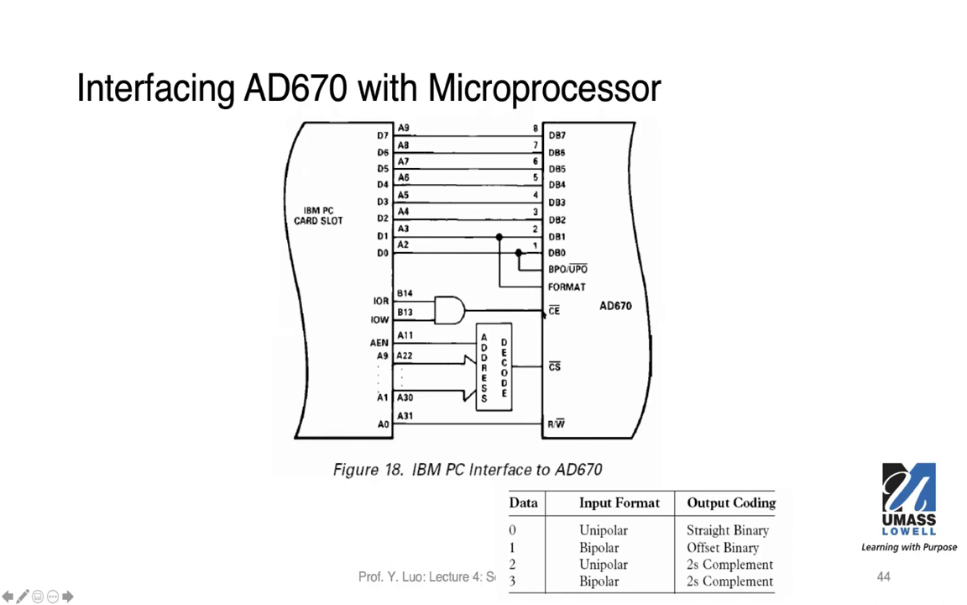
mouse_move(531, 355)
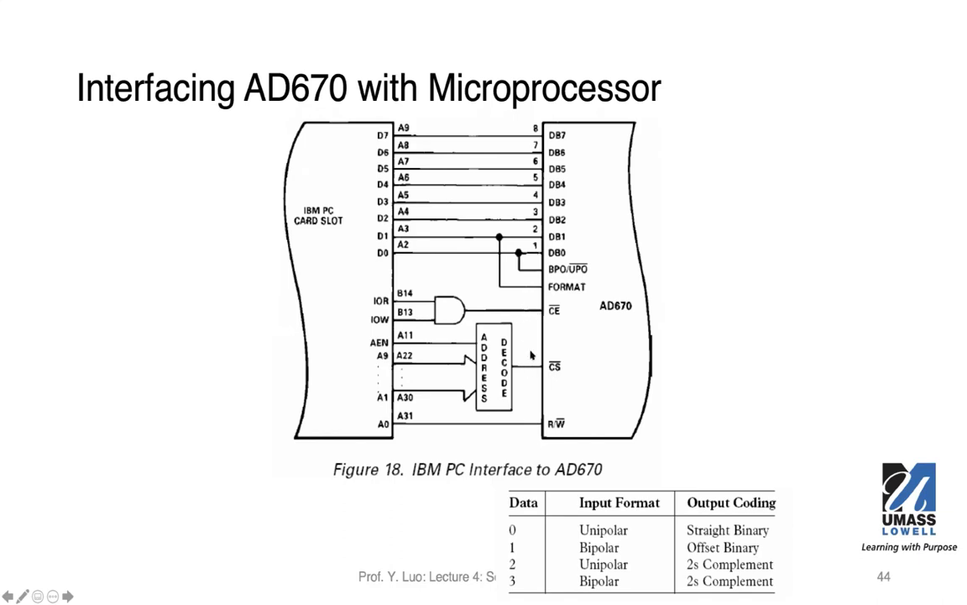
mouse_move(525, 372)
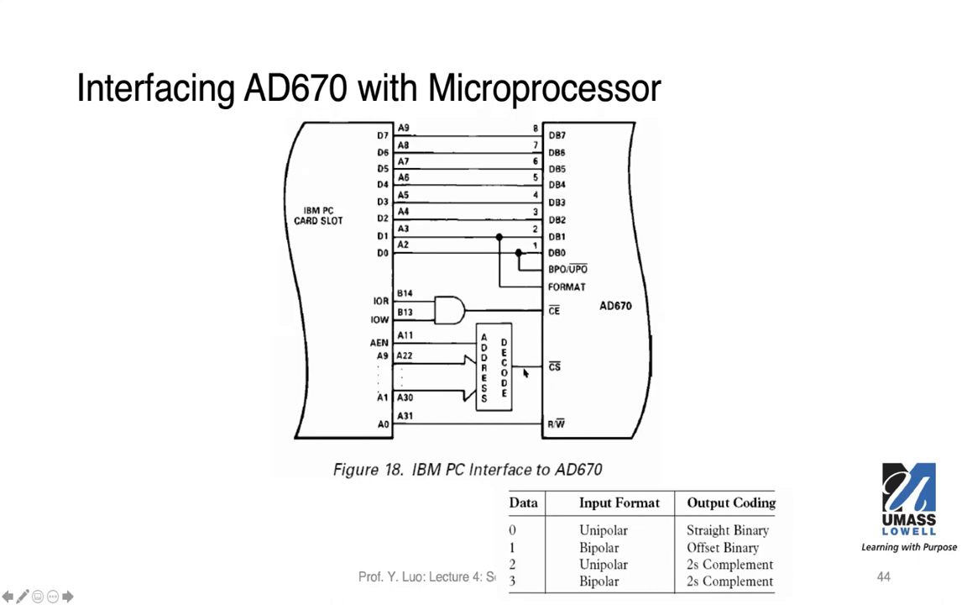
mouse_move(525, 317)
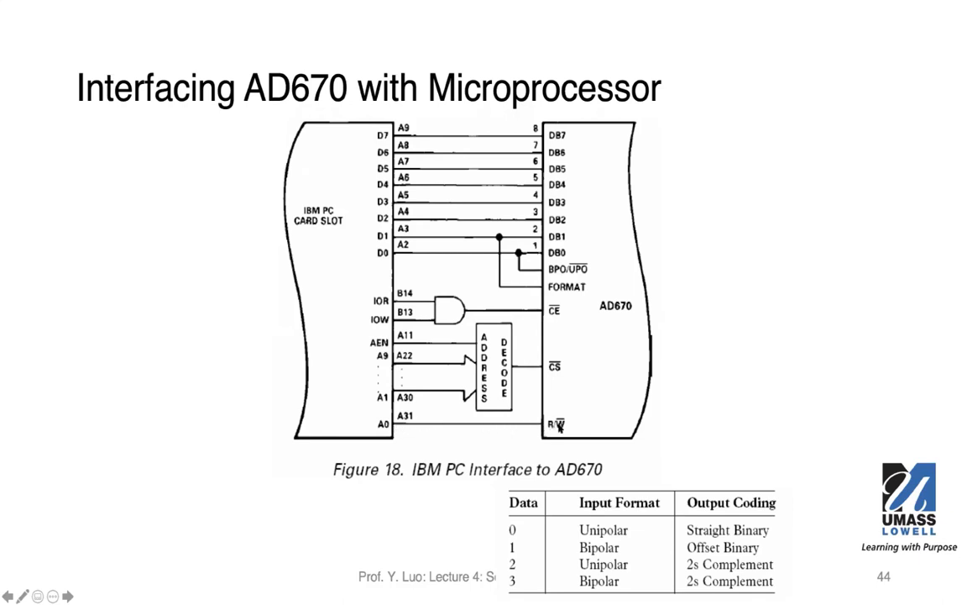
mouse_move(537, 430)
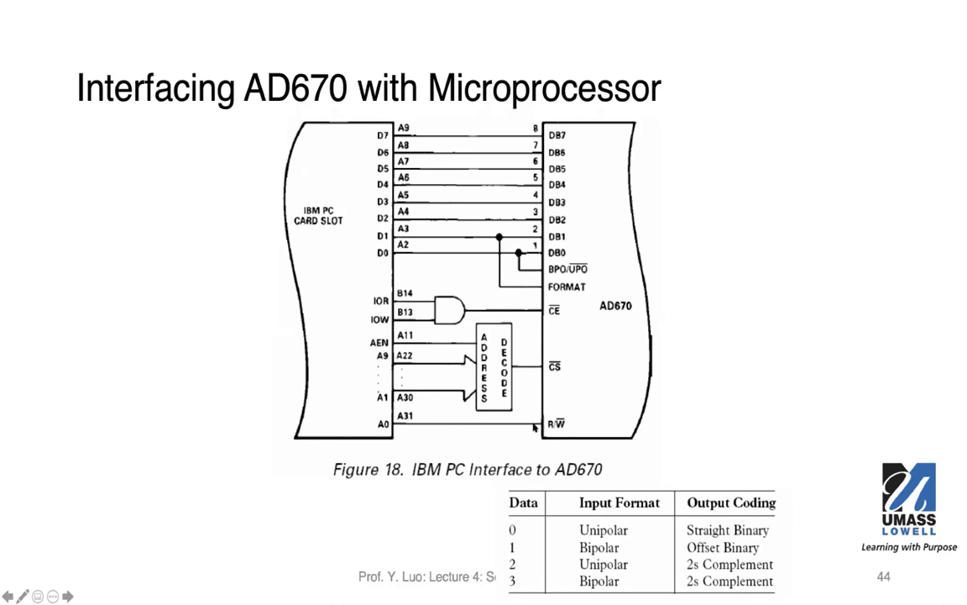
mouse_move(502, 141)
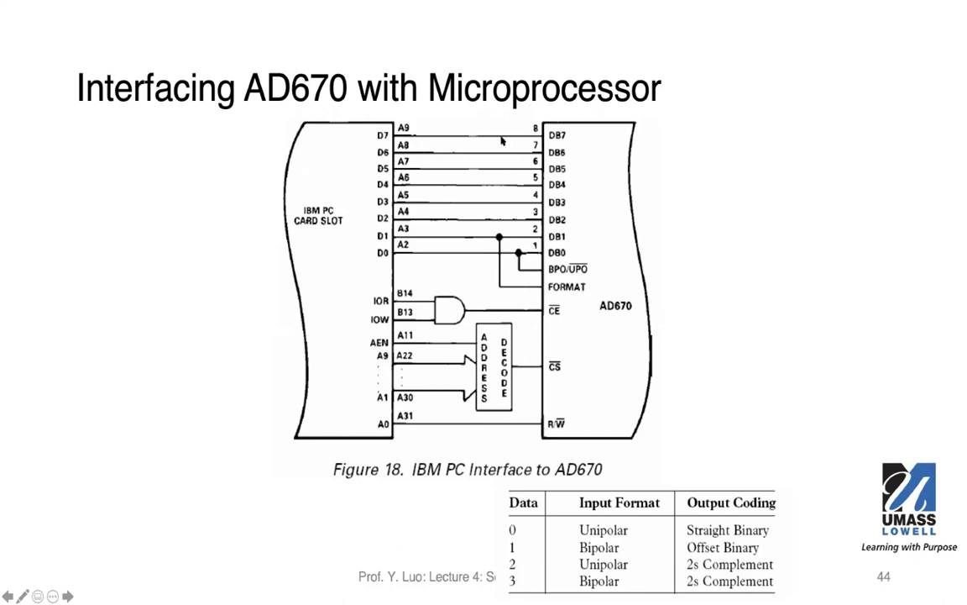